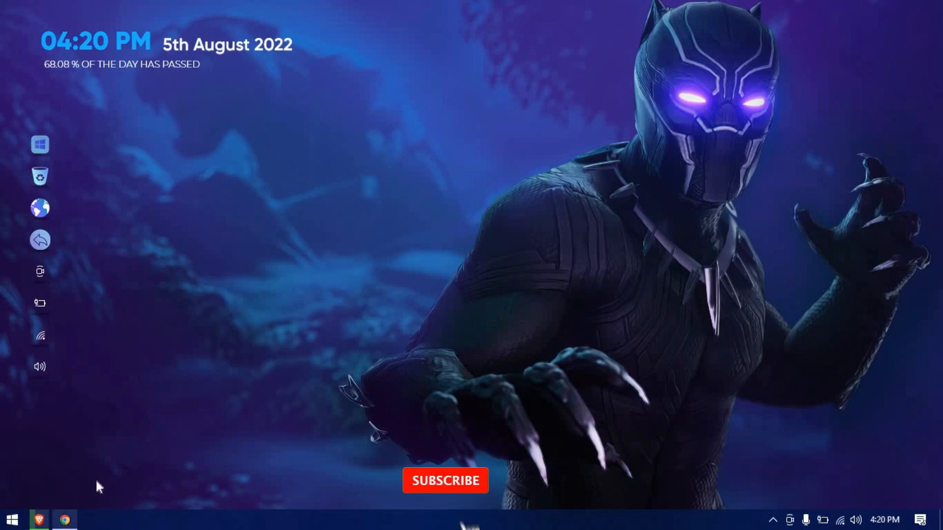
Step: Retype the password so it matches Confirm and submit the Gmail sign-up details
left_click(445, 480)
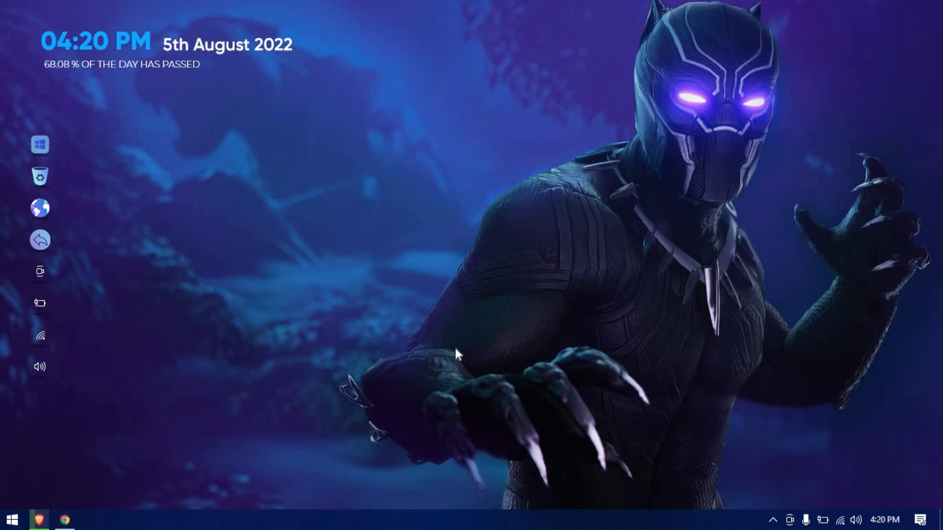
mouse_move(151, 380)
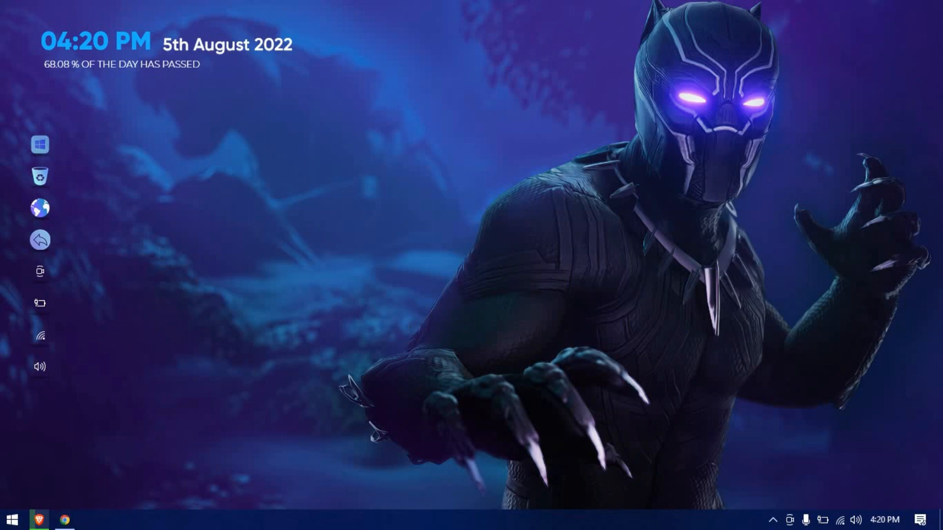
mouse_move(303, 415)
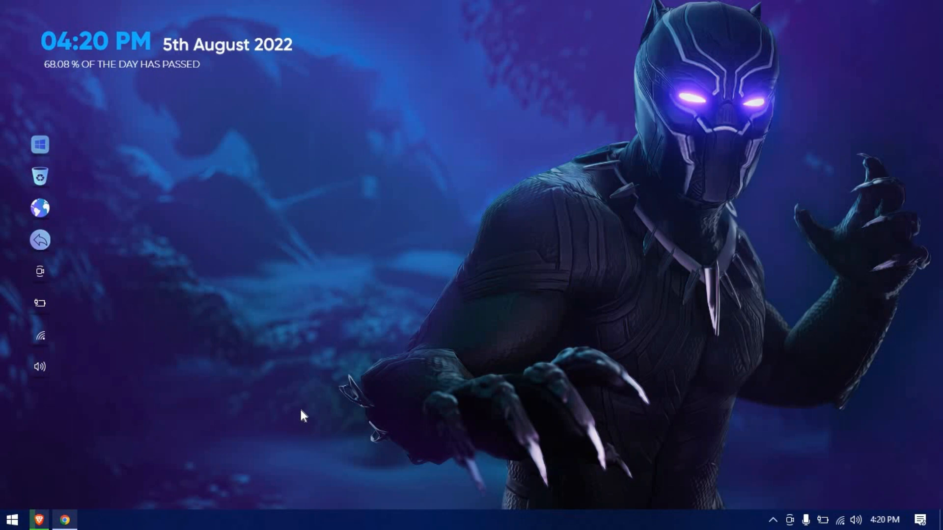
mouse_move(391, 325)
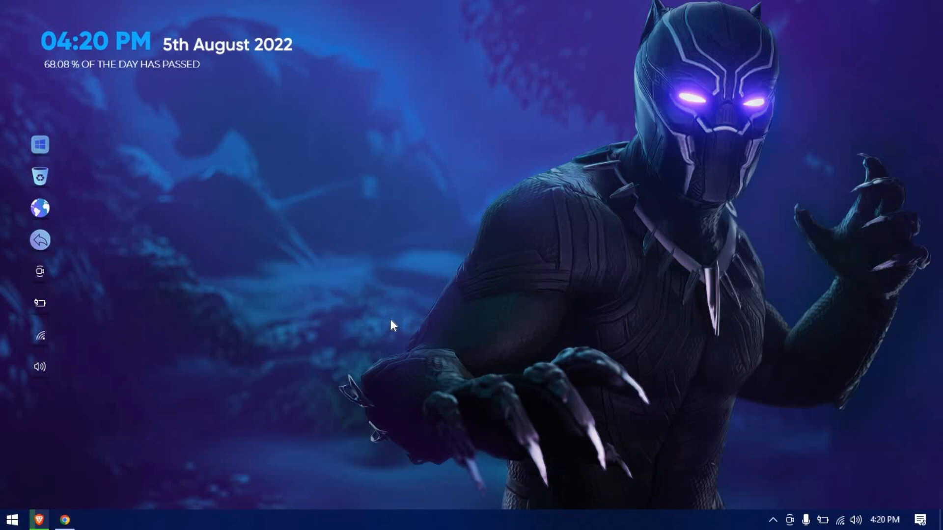
mouse_move(63, 519)
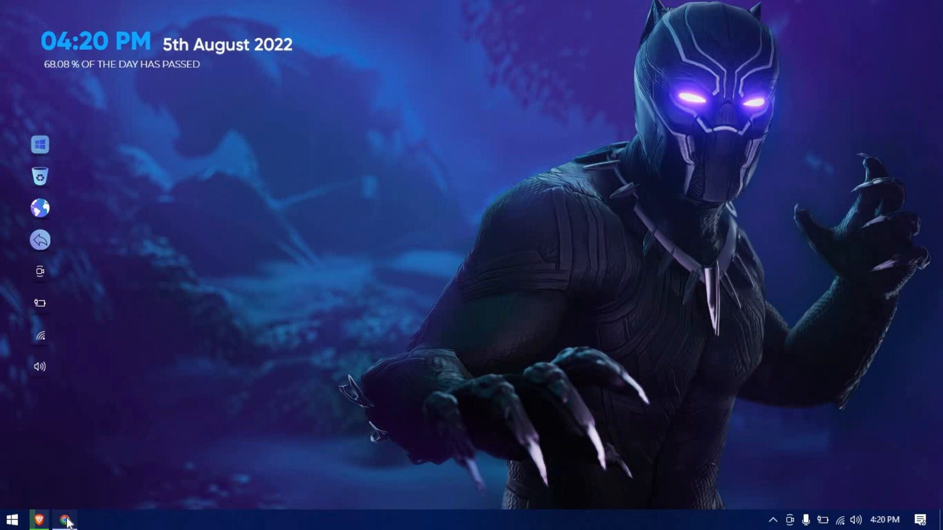
left_click(64, 518)
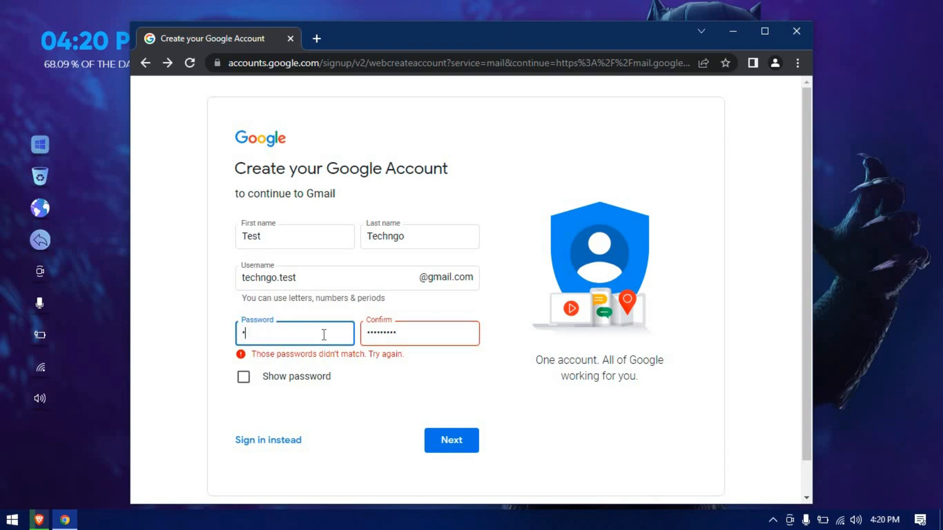
type("password")
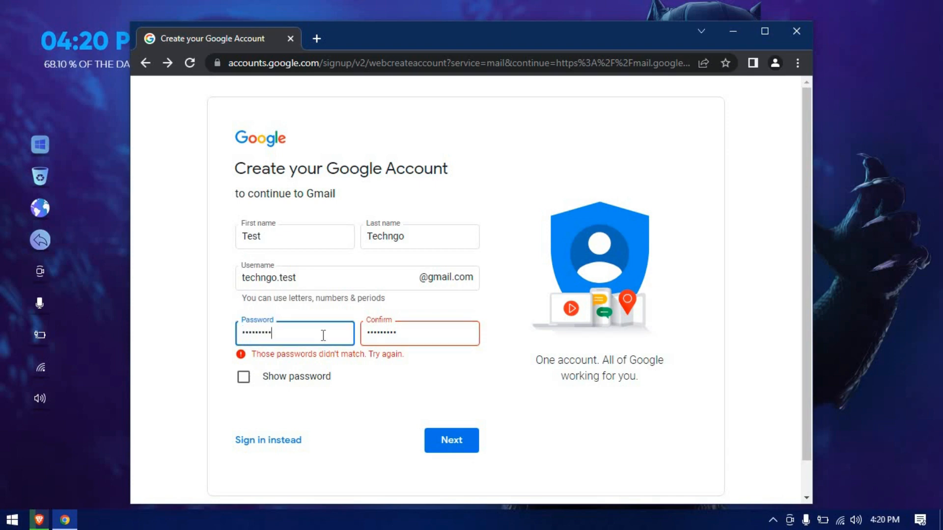
left_click(451, 440)
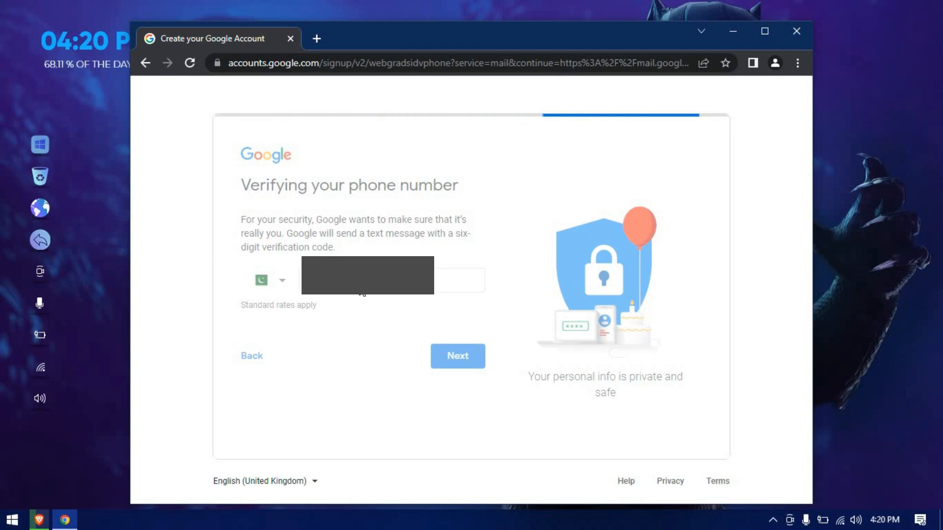
left_click(457, 356)
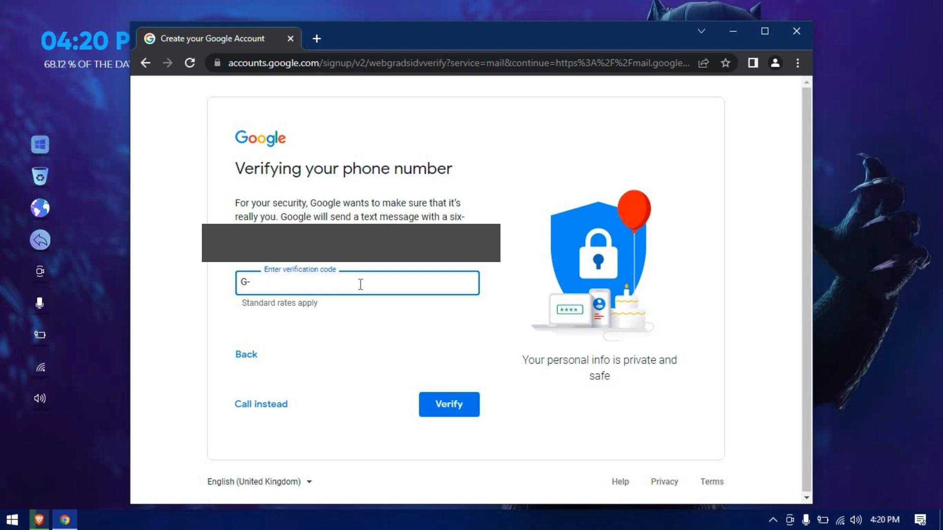
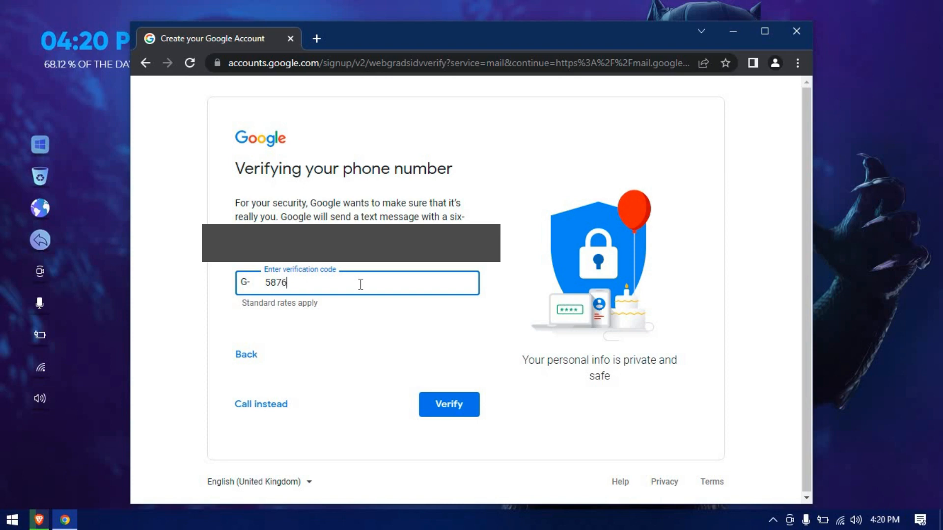
left_click(448, 404)
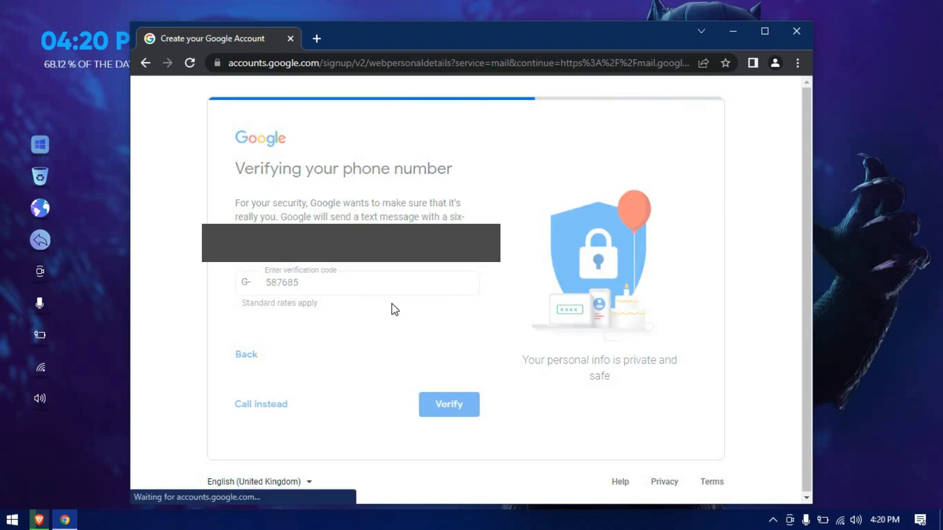
Step: Enter the recovery email, birth date 01 March 2000 and gender Male, then continue
left_click(448, 404)
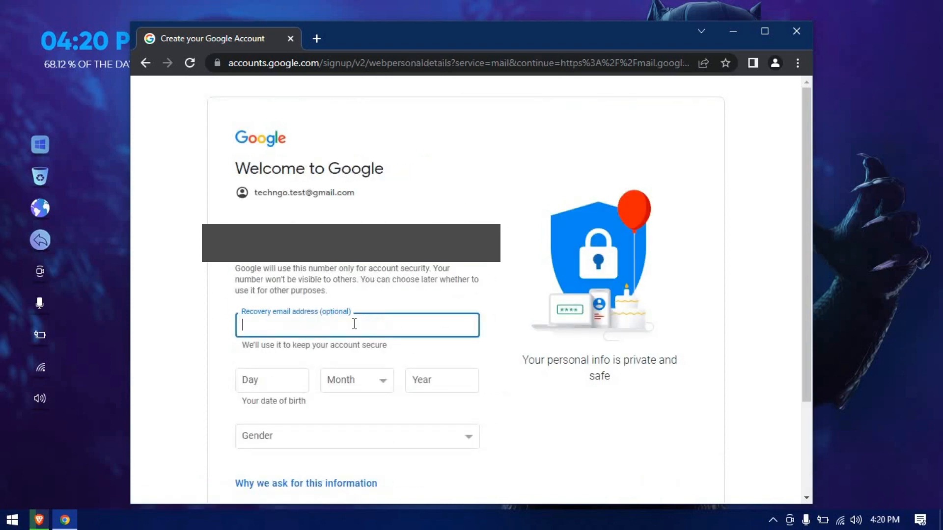
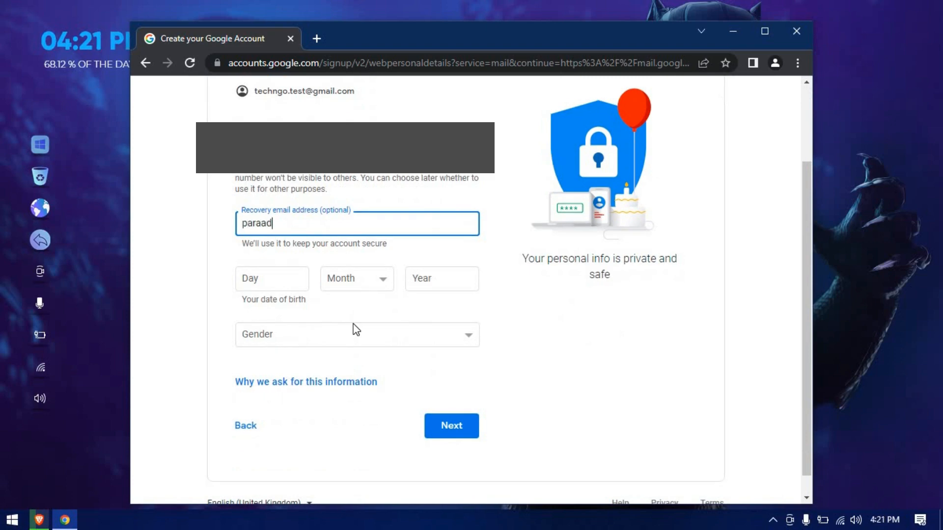
left_click(271, 278)
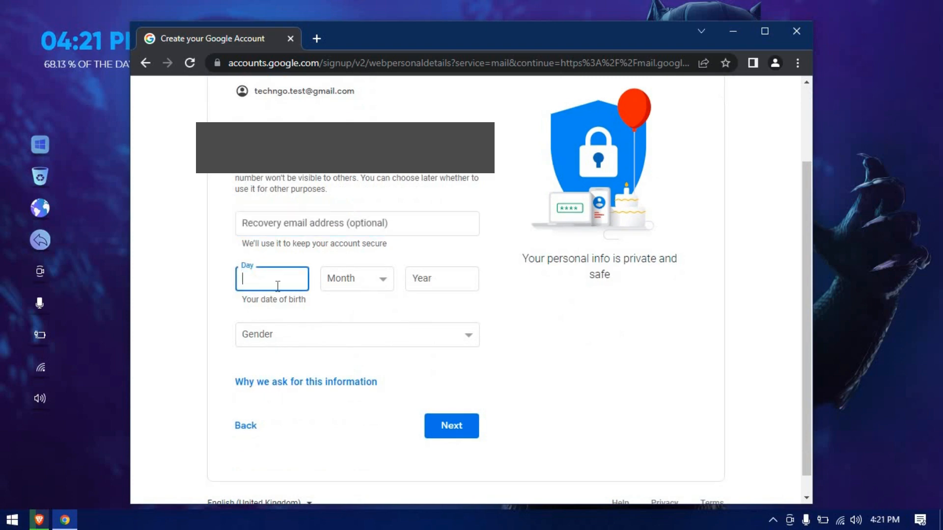
type("01")
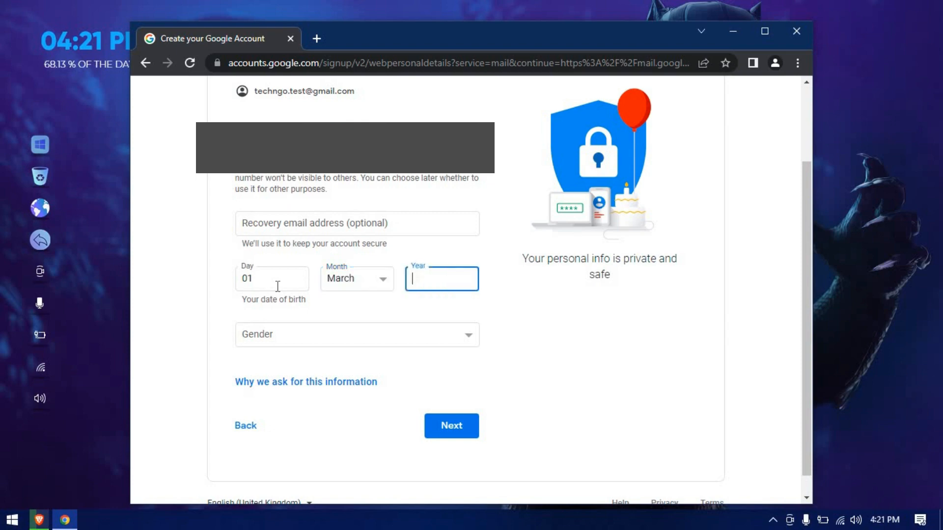
type("2000")
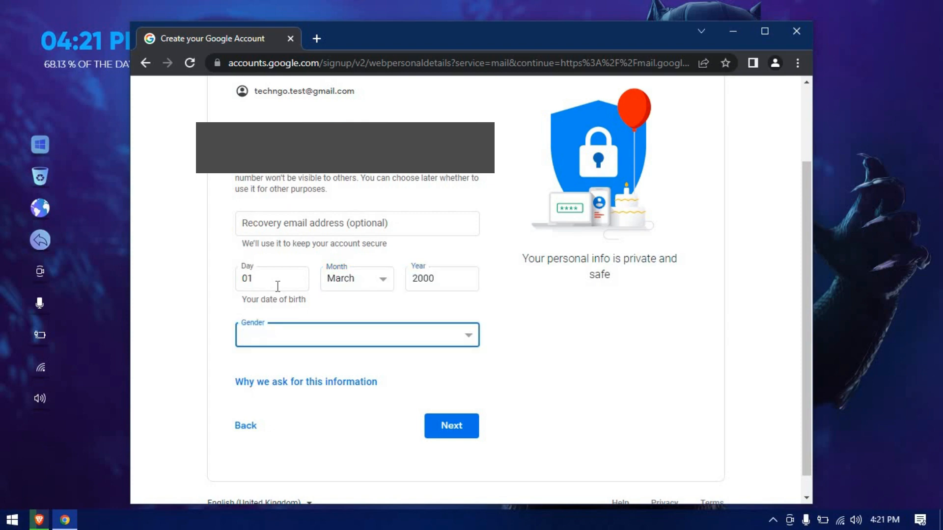
left_click(356, 334)
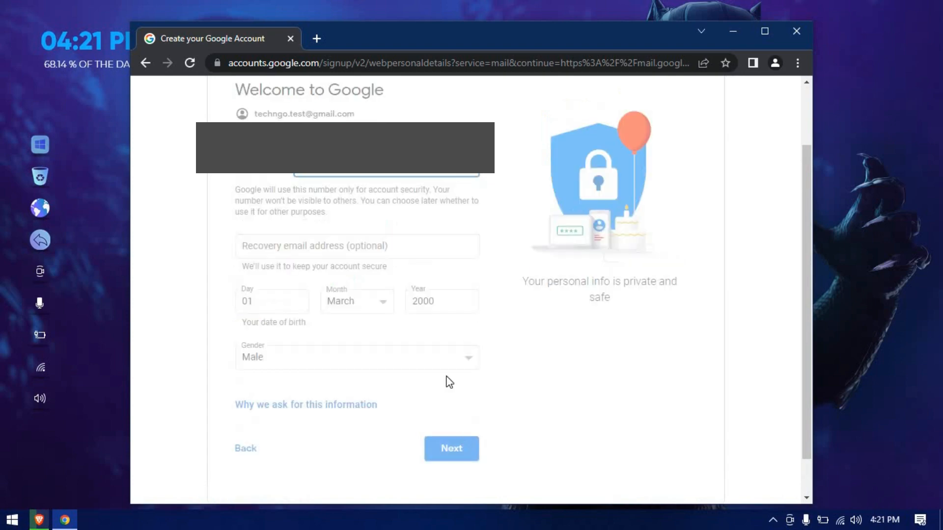
Step: Skip extra phone number uses and accept Google's privacy and terms
left_click(450, 449)
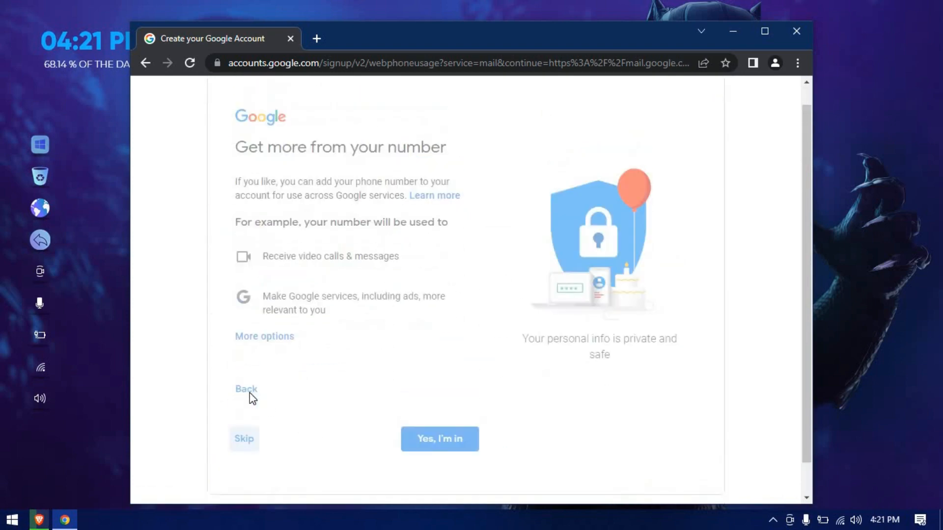
left_click(440, 439)
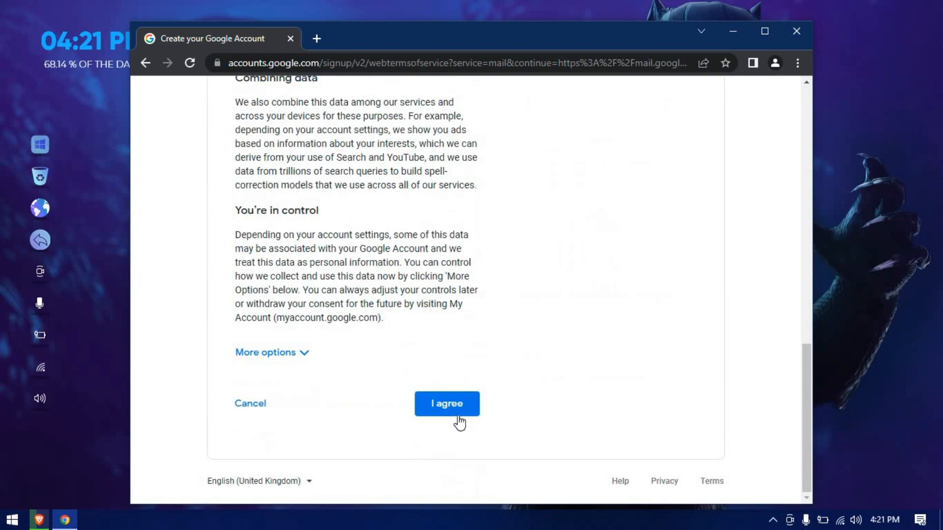
scroll("up", 3)
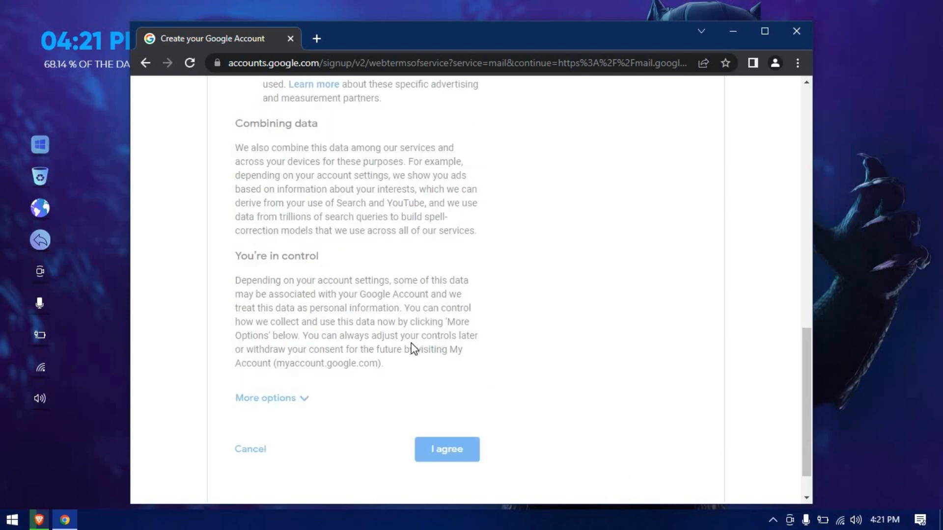
left_click(446, 448)
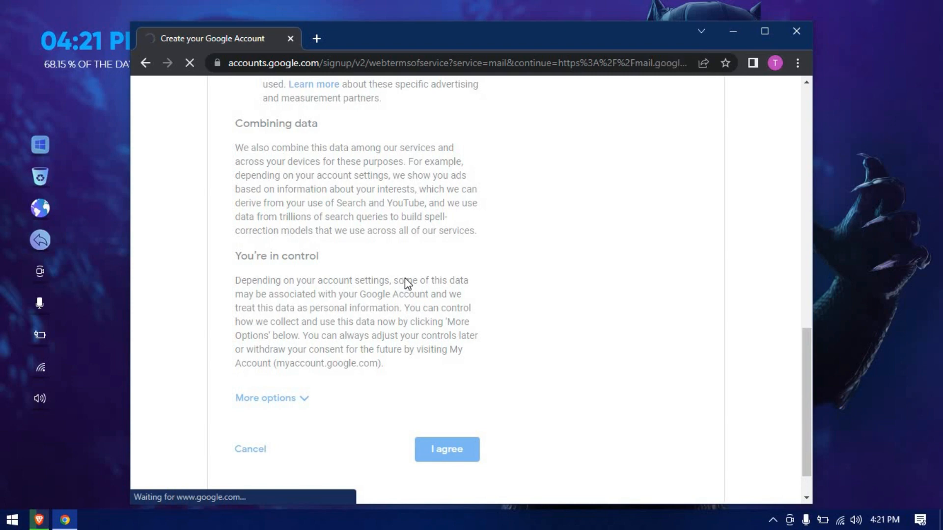
Step: Let the new Gmail inbox load, then start a fresh blank browser tab
left_click(446, 449)
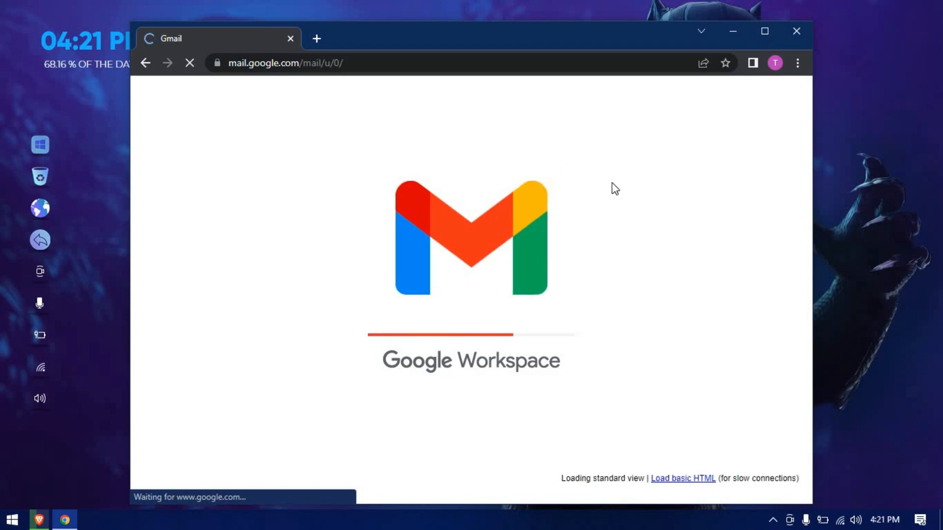
mouse_move(514, 160)
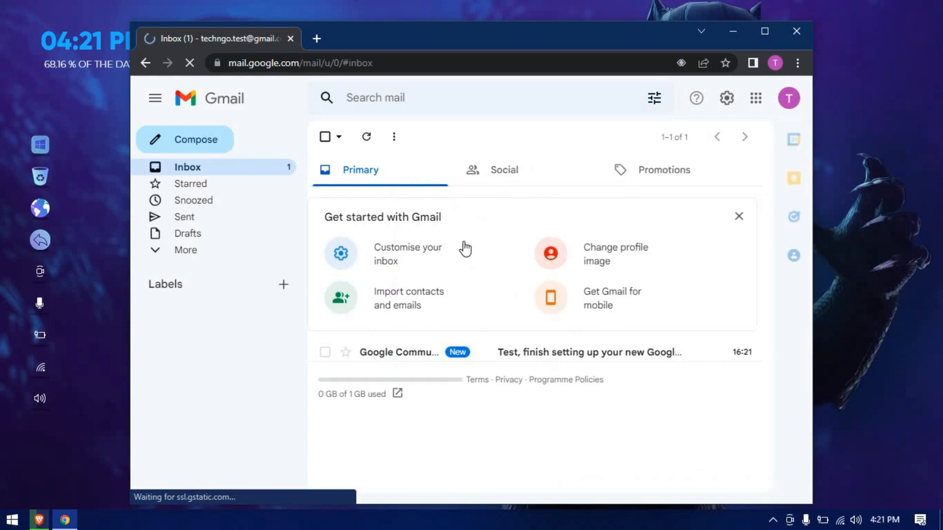
left_click(317, 38)
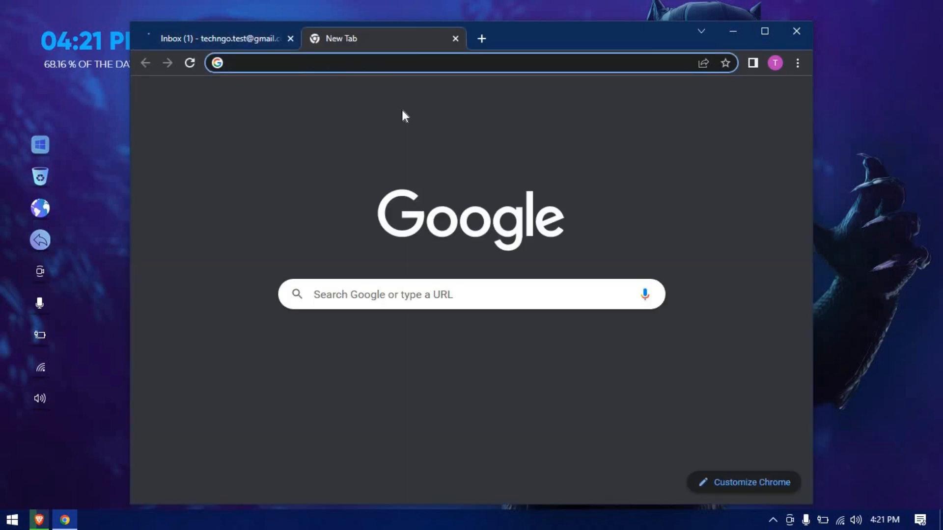
Step: Search 'google cloud sk', go to the Google Cloud Skills Boost site and maximize Chrome
type("google cloud skill")
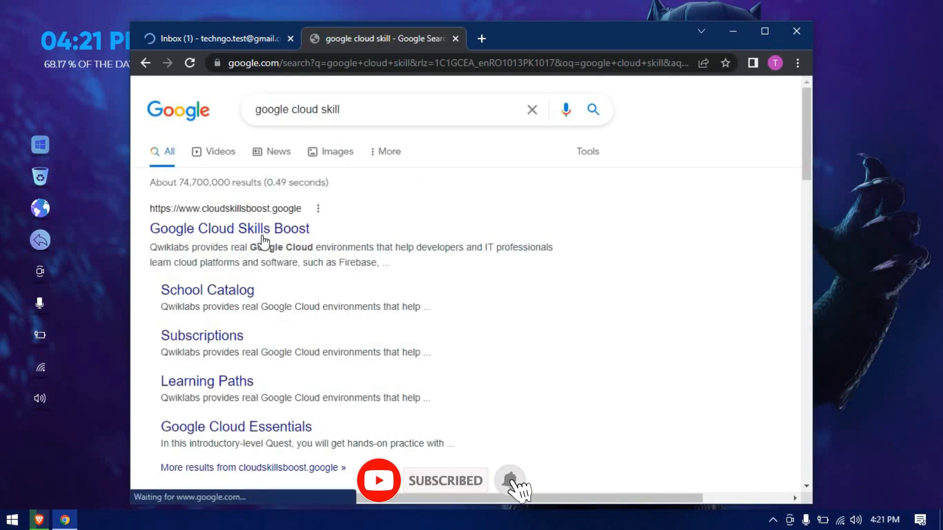
left_click(229, 228)
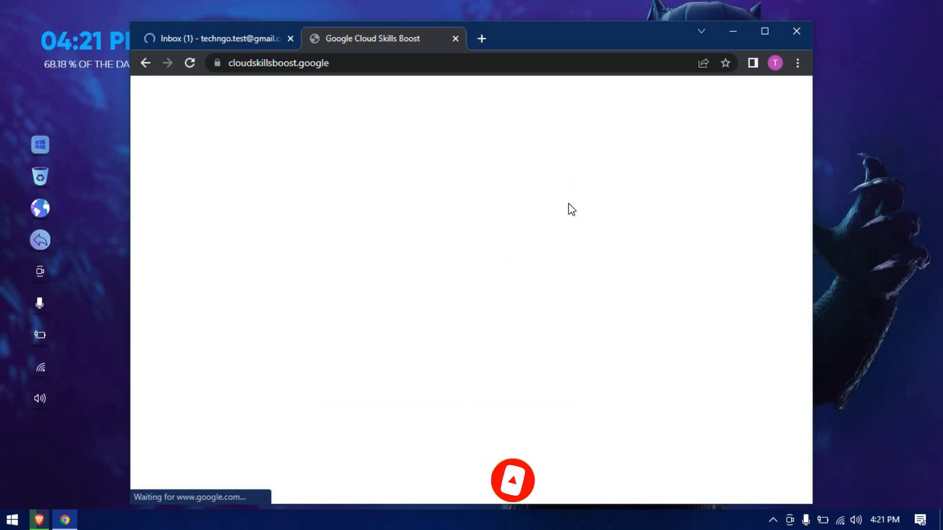
mouse_move(522, 37)
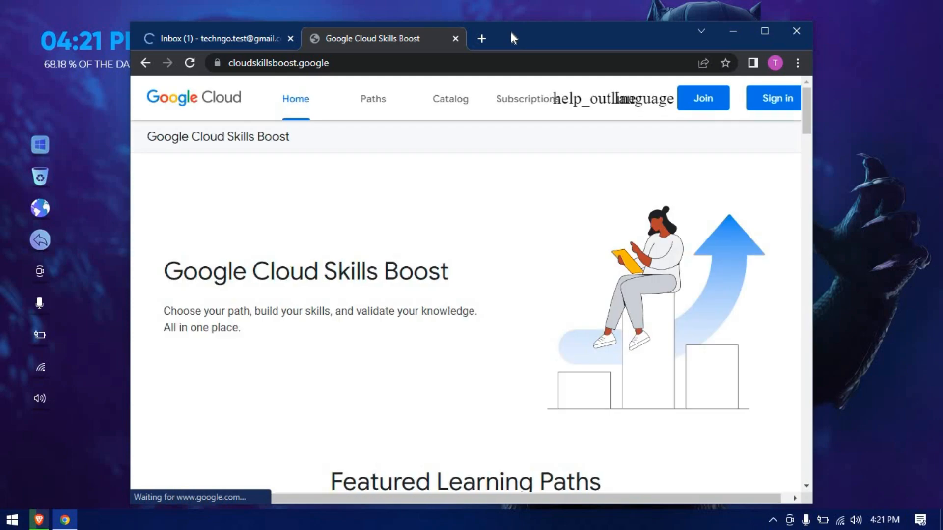
left_click(764, 32)
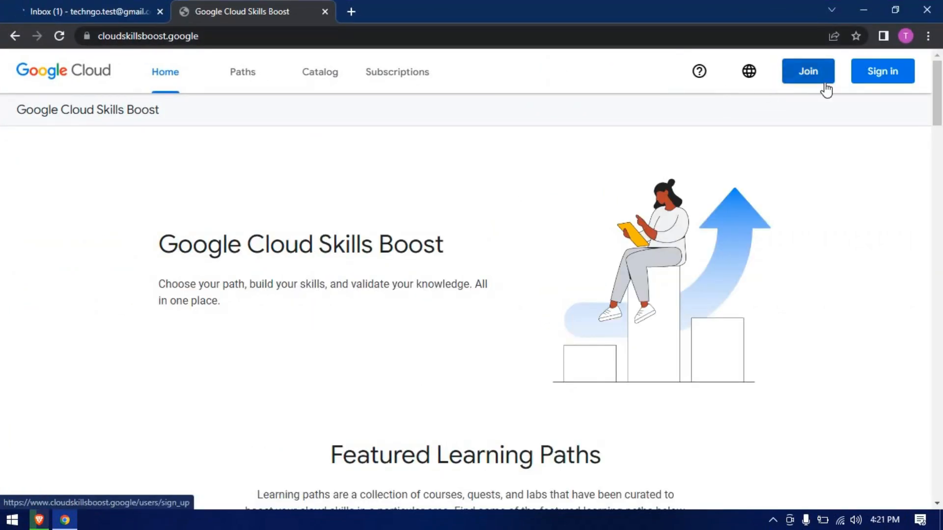
Step: Join Skills Boost via Sign in with Google using the newly created account
left_click(807, 70)
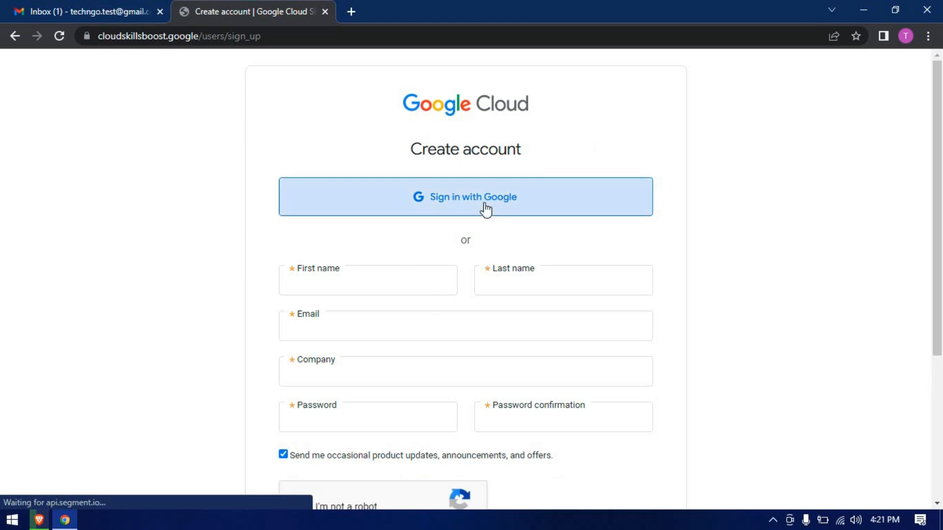
left_click(464, 196)
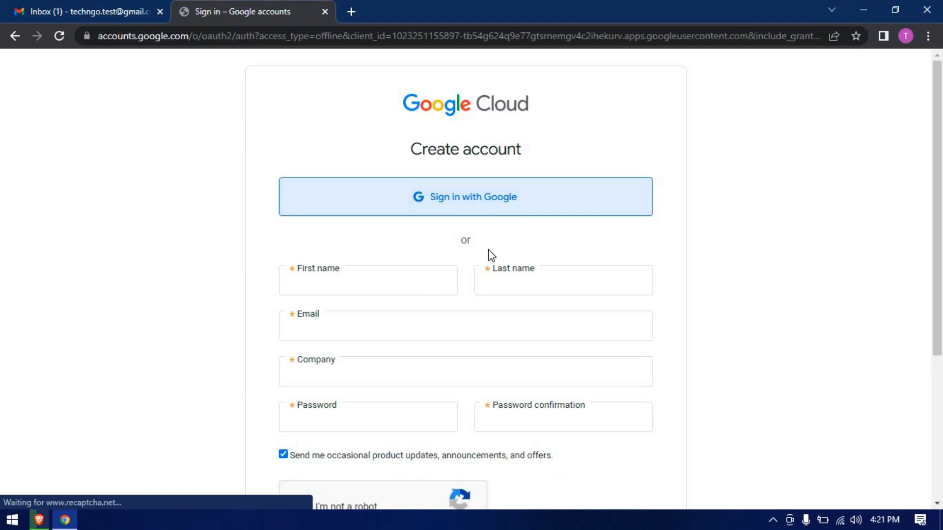
left_click(465, 196)
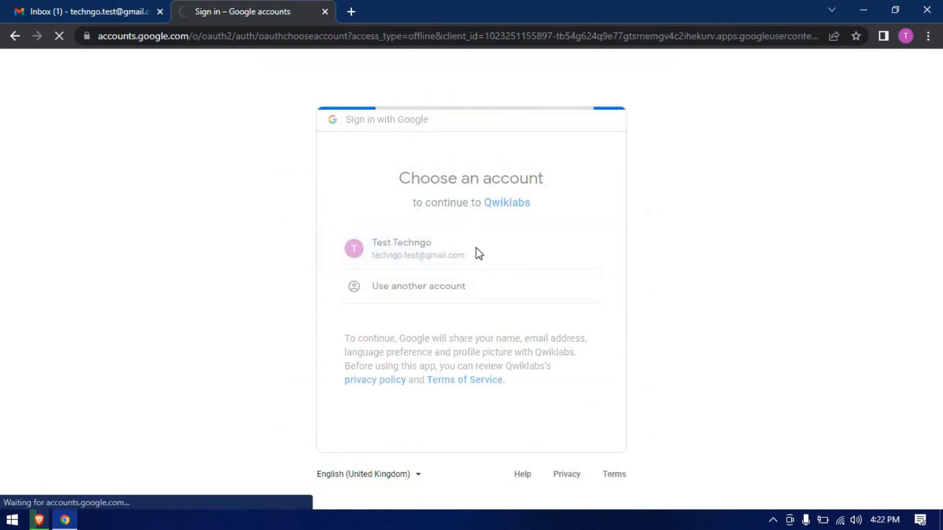
left_click(417, 249)
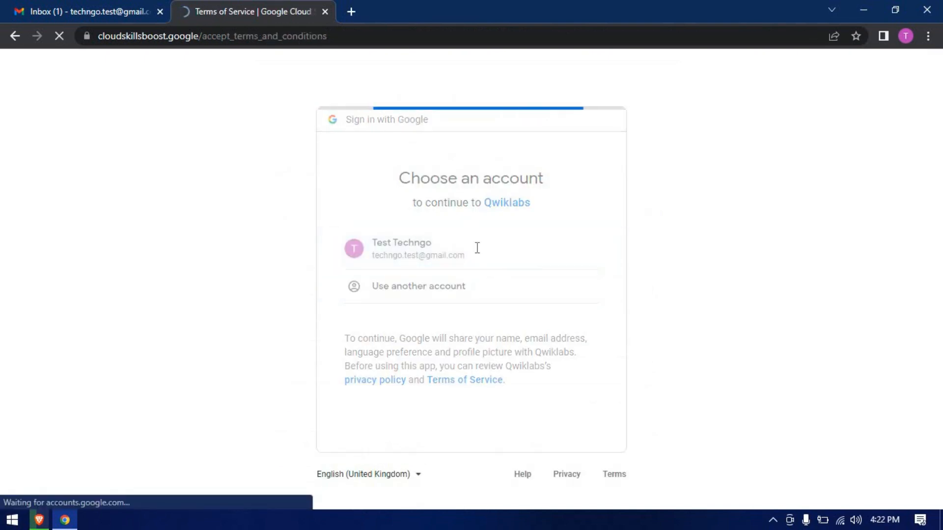
left_click(417, 248)
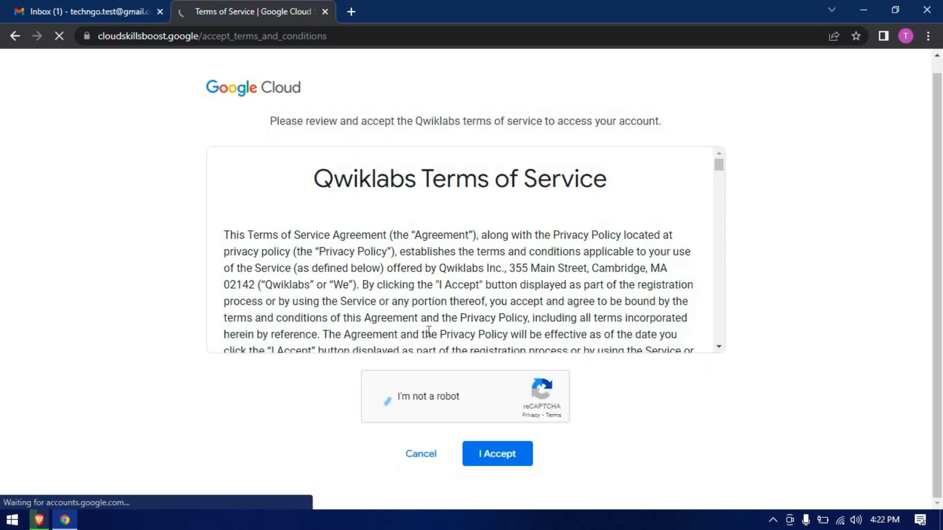
Step: Solve the reCAPTCHA tractor challenge and accept the Qwiklabs terms of service
left_click(387, 396)
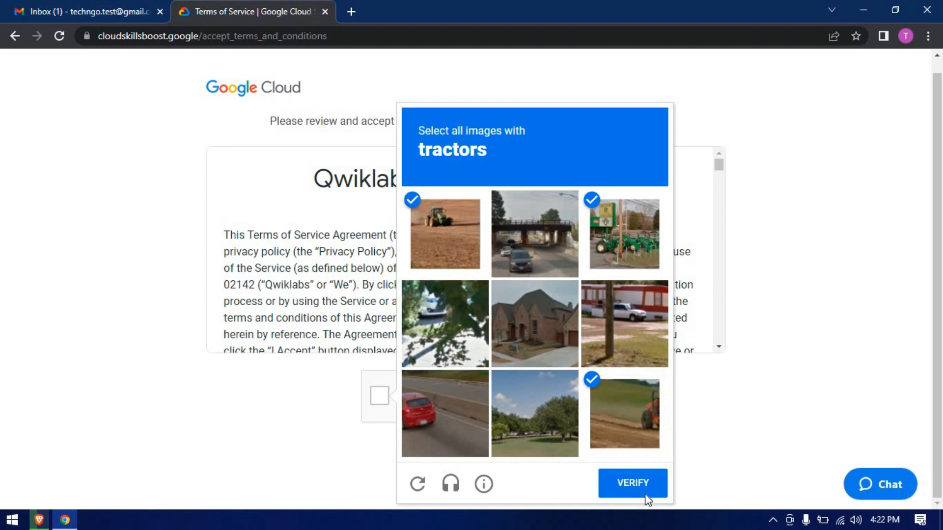
left_click(631, 483)
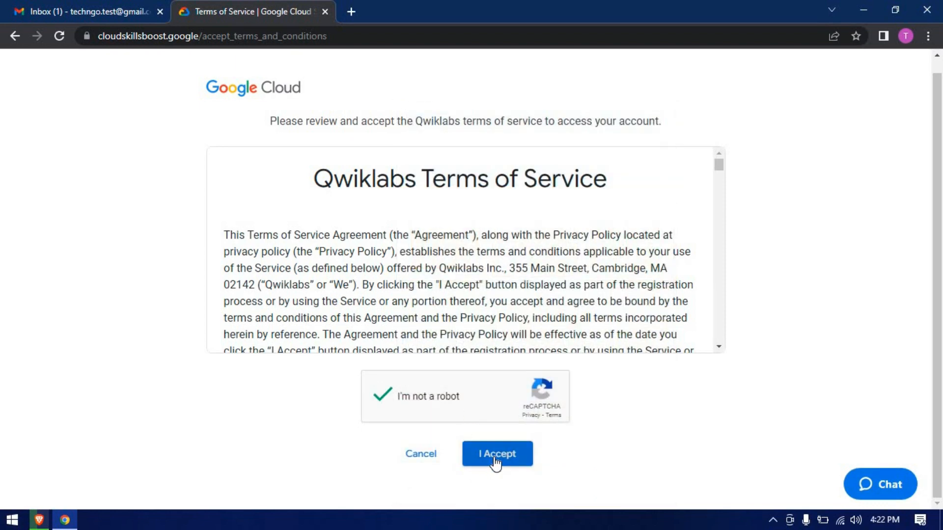
left_click(497, 454)
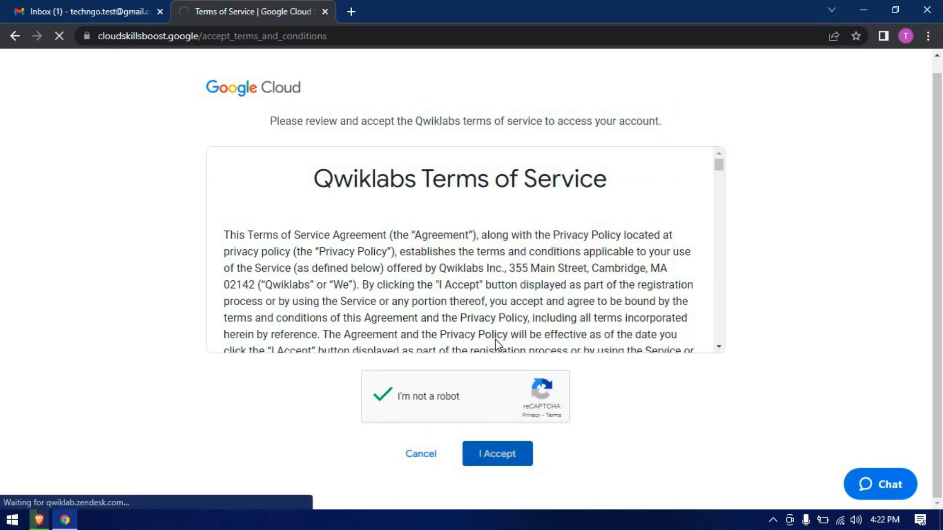
left_click(497, 454)
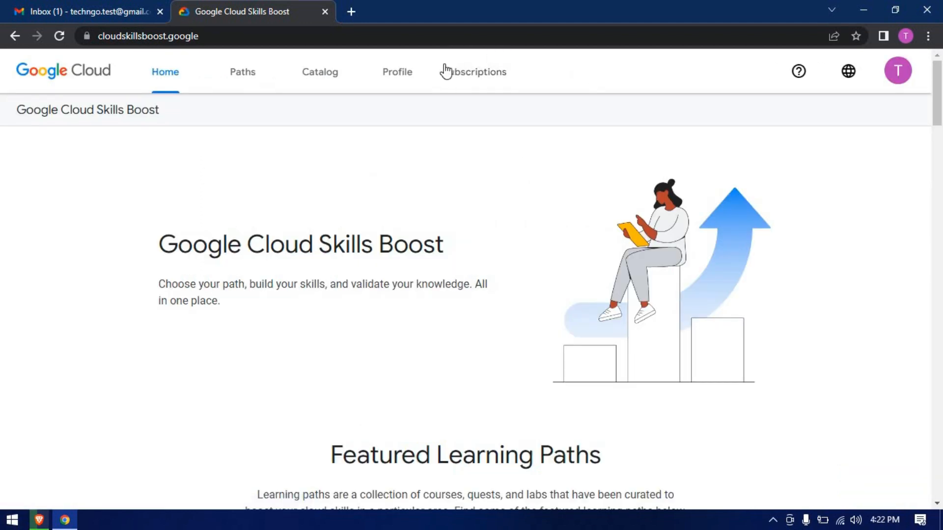
Step: From Subscriptions, choose Try it for $0 on the $29 Monthly Subscription
left_click(474, 72)
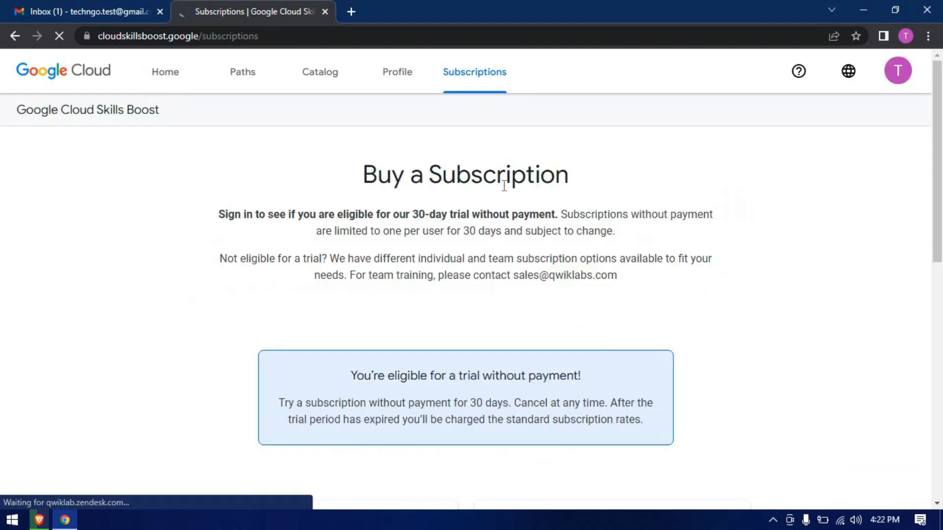
scroll("down", 3)
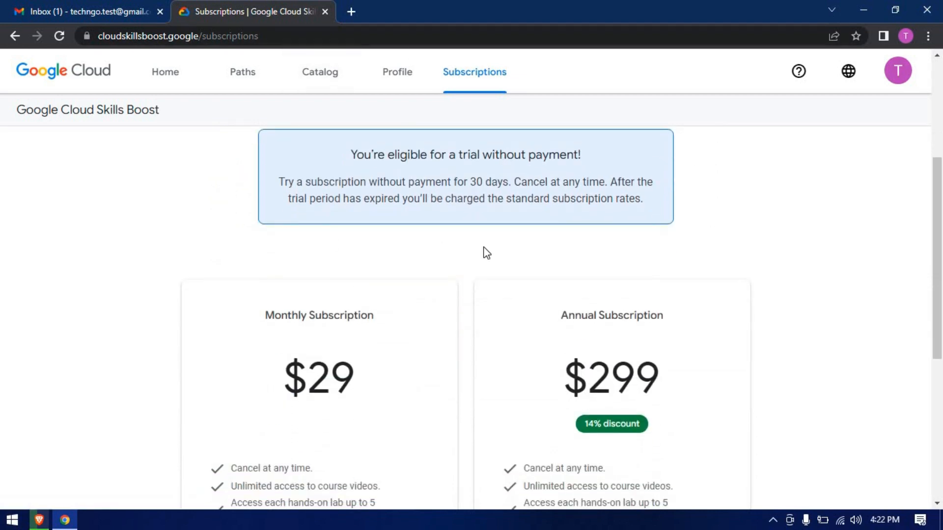
mouse_move(379, 174)
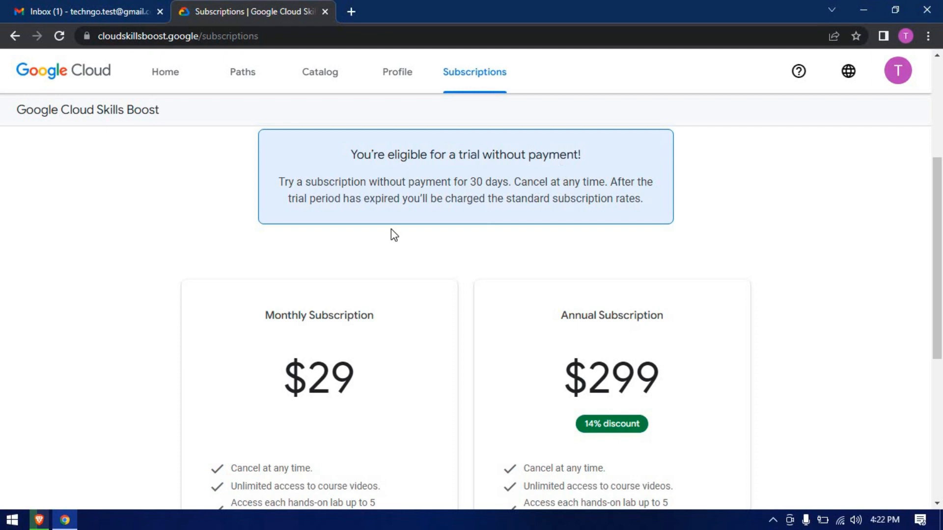
mouse_move(617, 198)
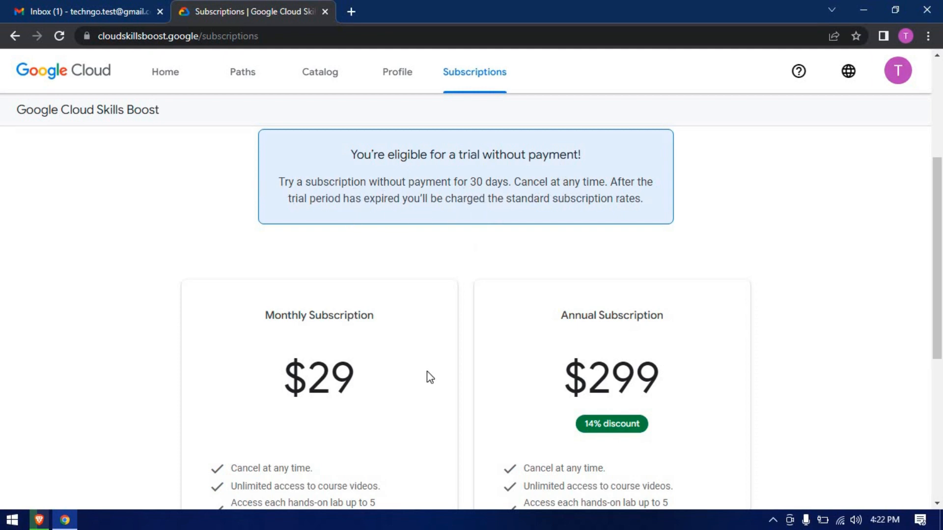
scroll("down", 3)
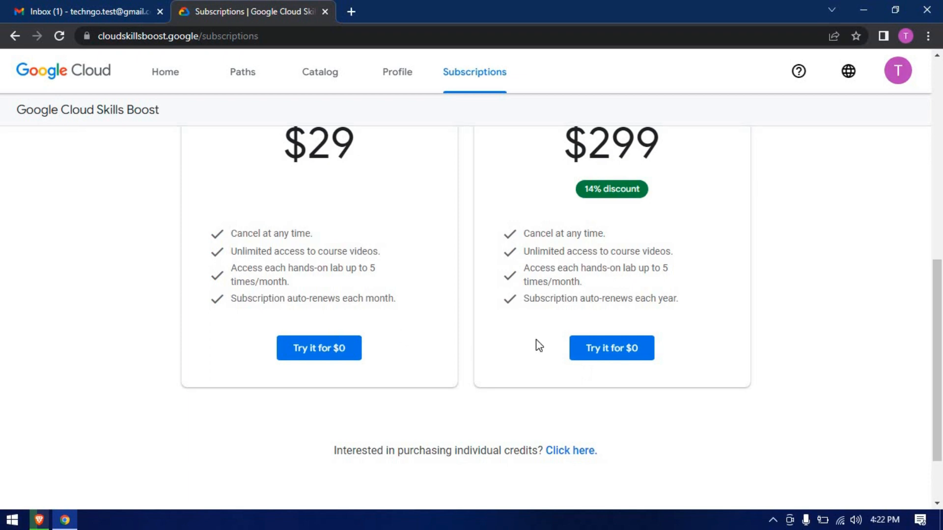
left_click(318, 348)
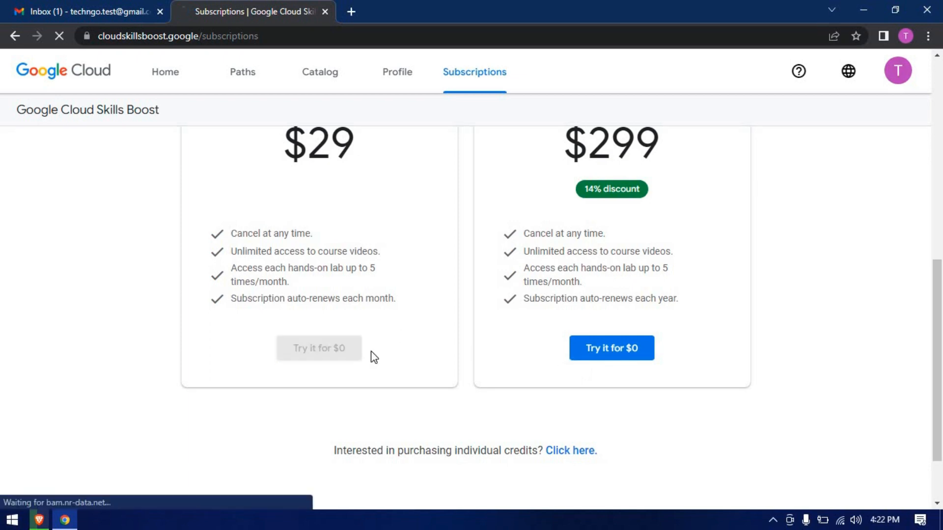
scroll("up", 3)
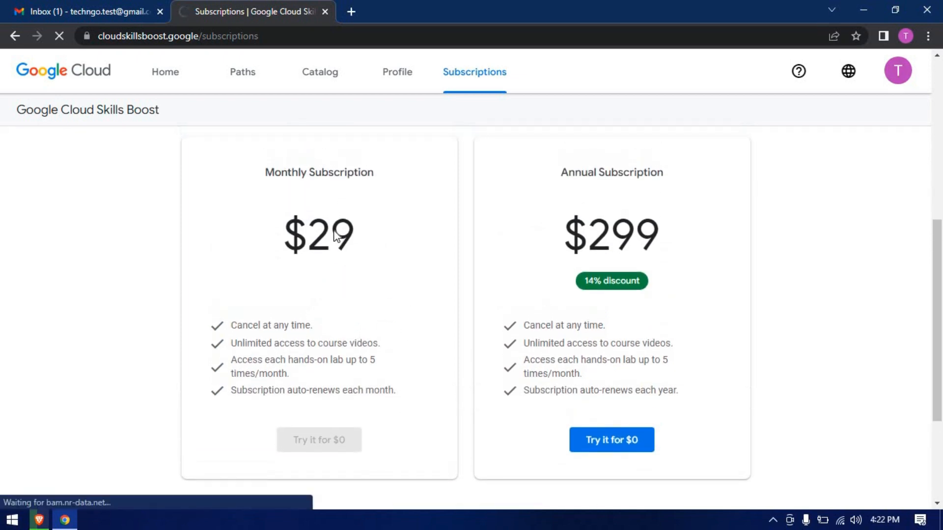
left_click(611, 440)
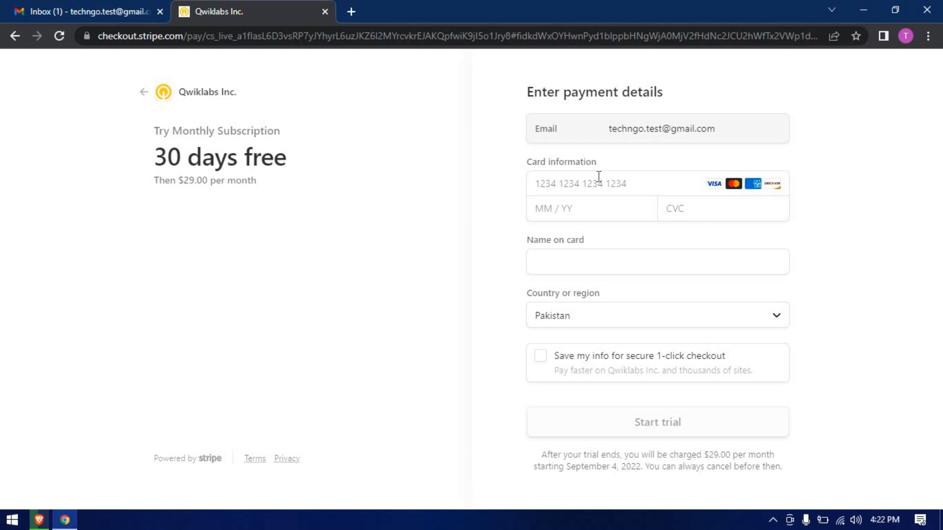
Step: Enter the card details and start the 30-days-free trial in Stripe Checkout
type("53")
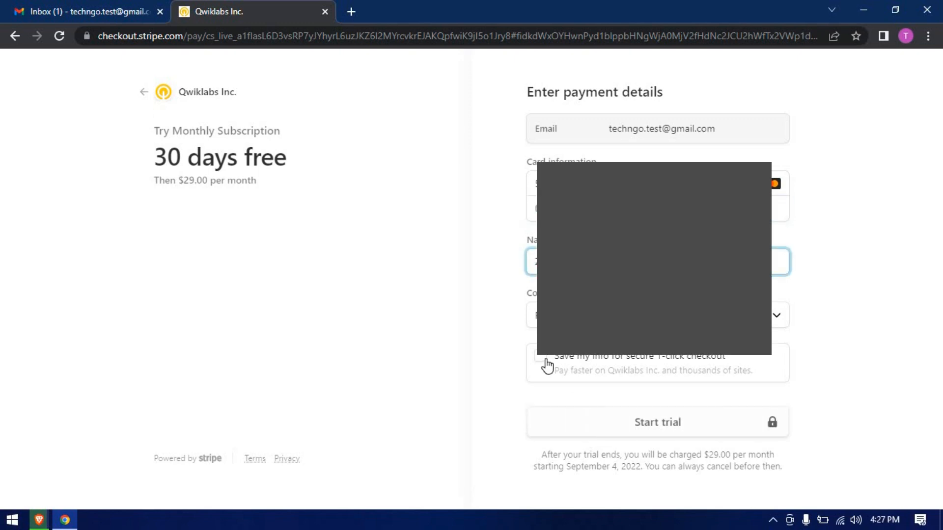
left_click(657, 422)
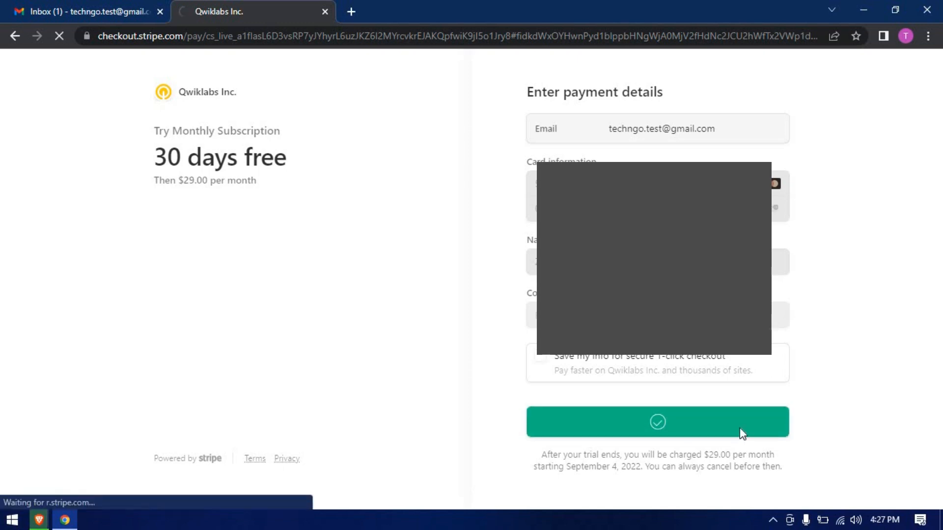
left_click(657, 421)
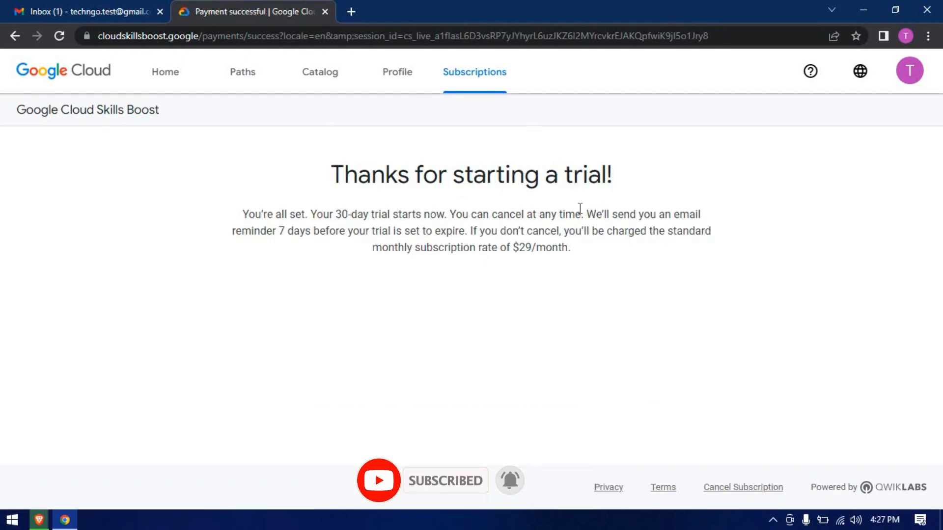
mouse_move(784, 203)
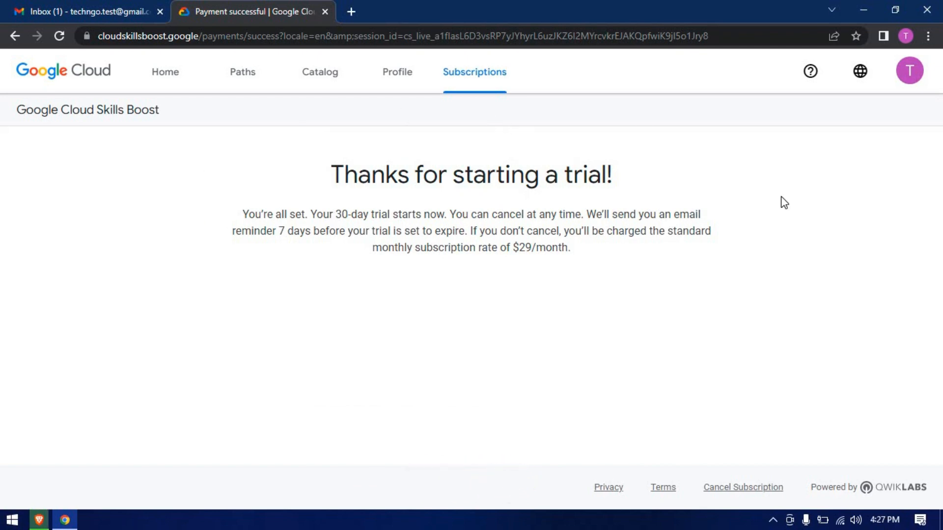
mouse_move(533, 253)
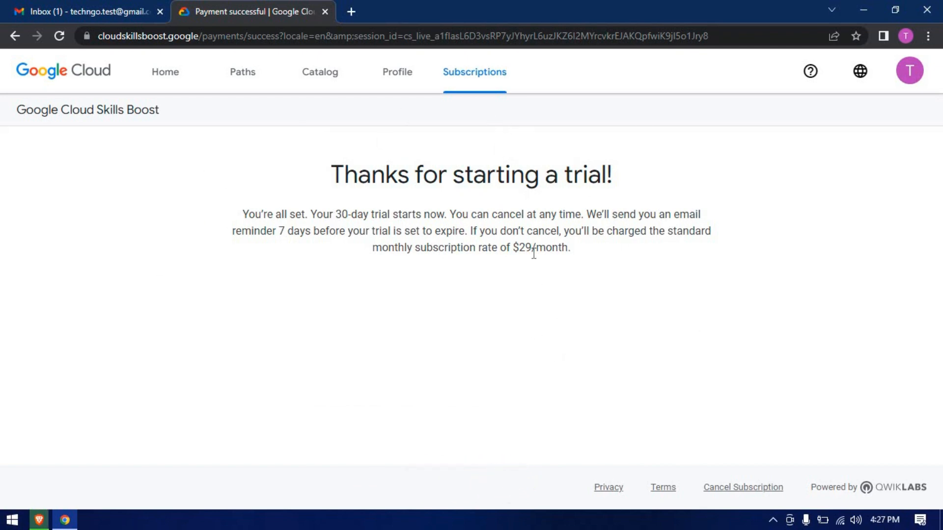
Step: Check the profile menu shows the account's 30-day Trial badge
left_click(909, 71)
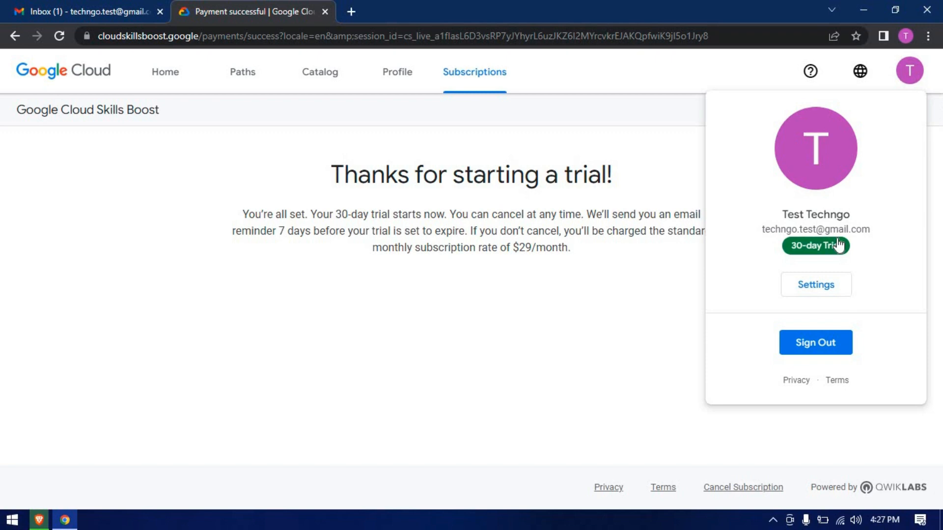
mouse_move(803, 268)
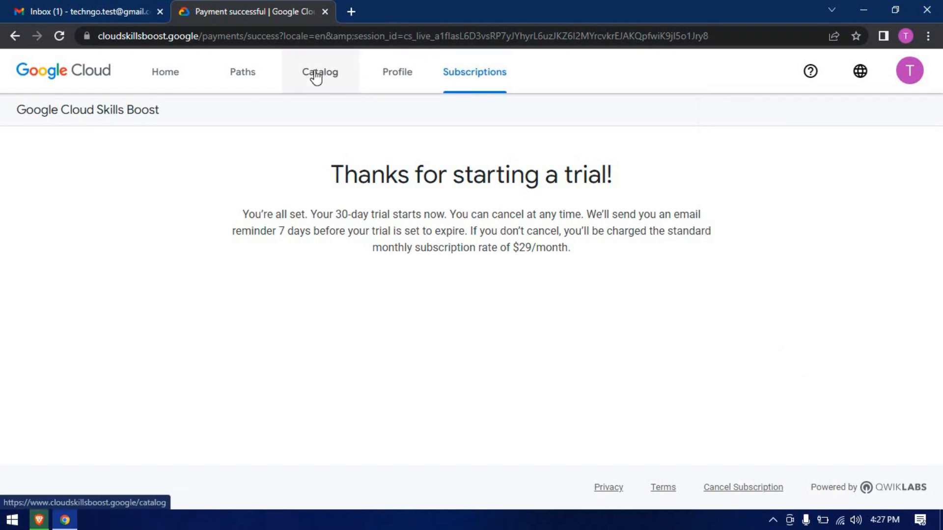
Step: Show the catalog filtered to the Lab format only
left_click(320, 72)
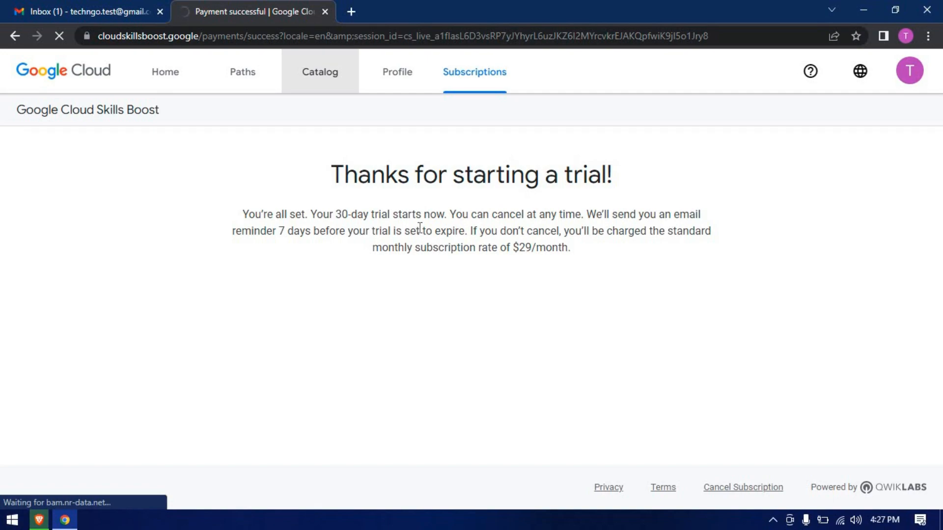
left_click(321, 71)
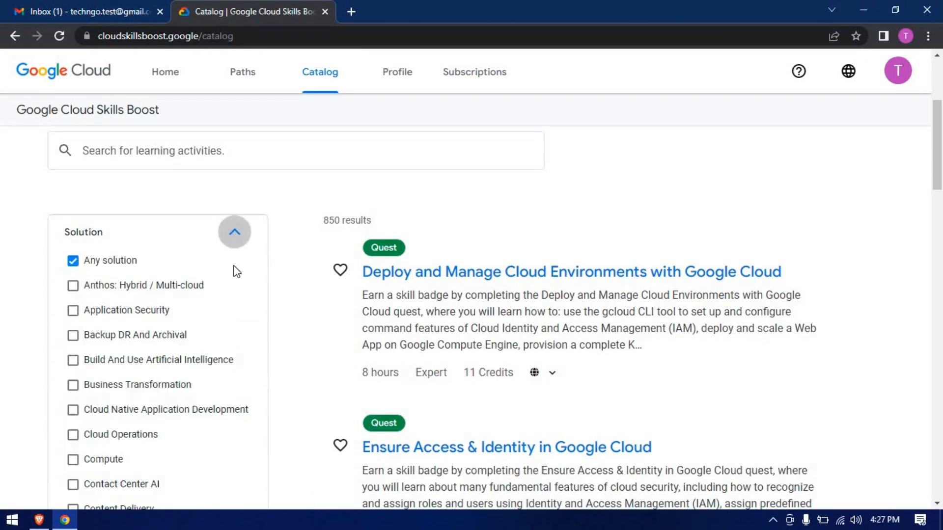
scroll("down", 3)
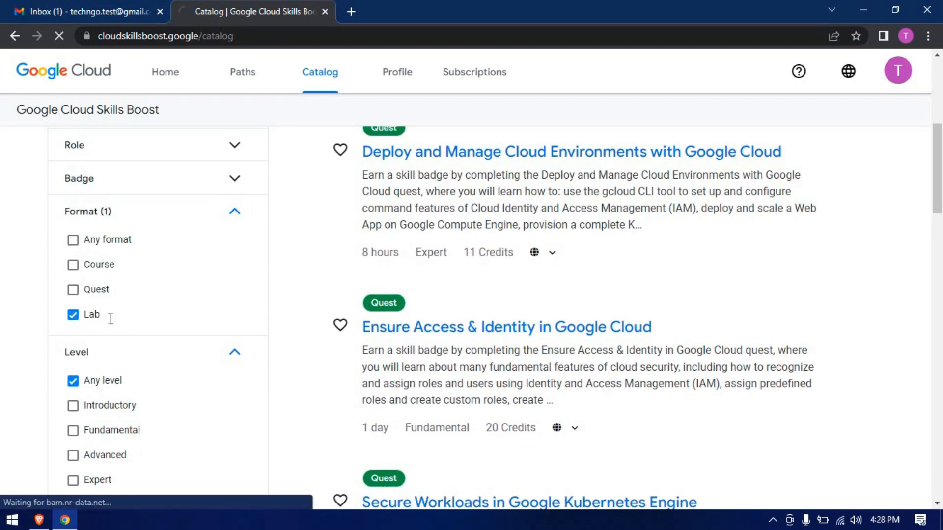
left_click(72, 315)
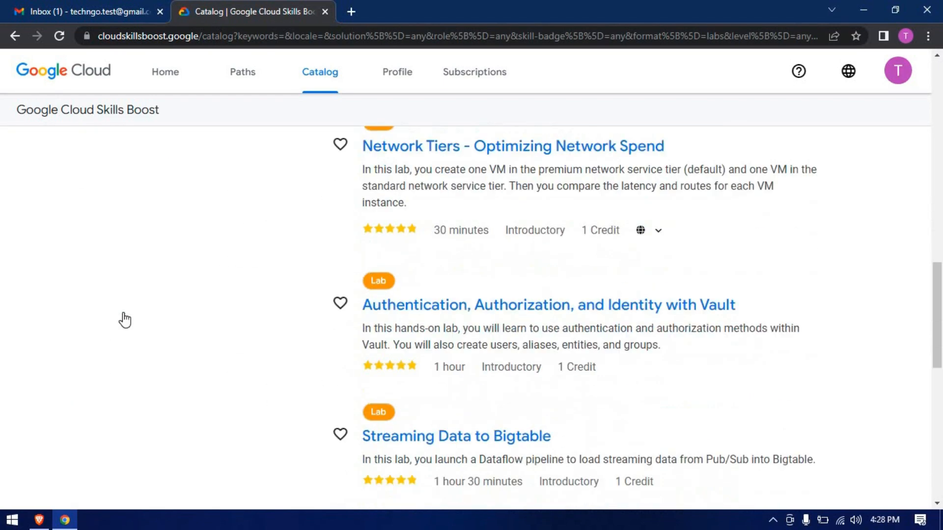
Step: Select the 'Streaming Data to Bigtable' lab from the filtered results
scroll("down", 3)
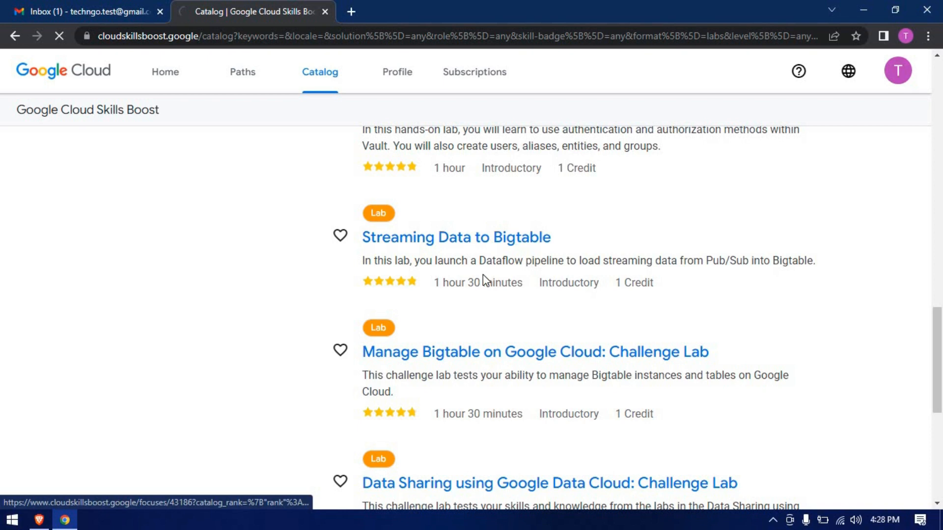
left_click(456, 237)
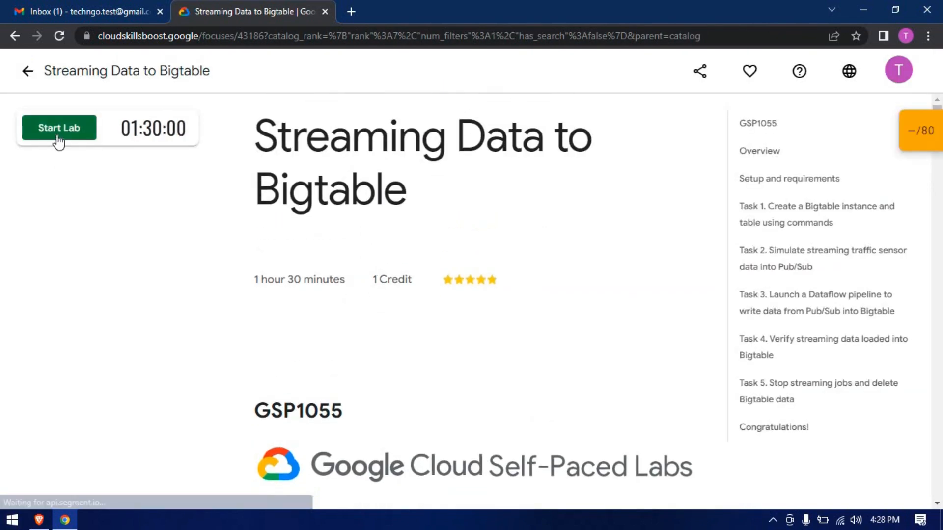
mouse_move(97, 175)
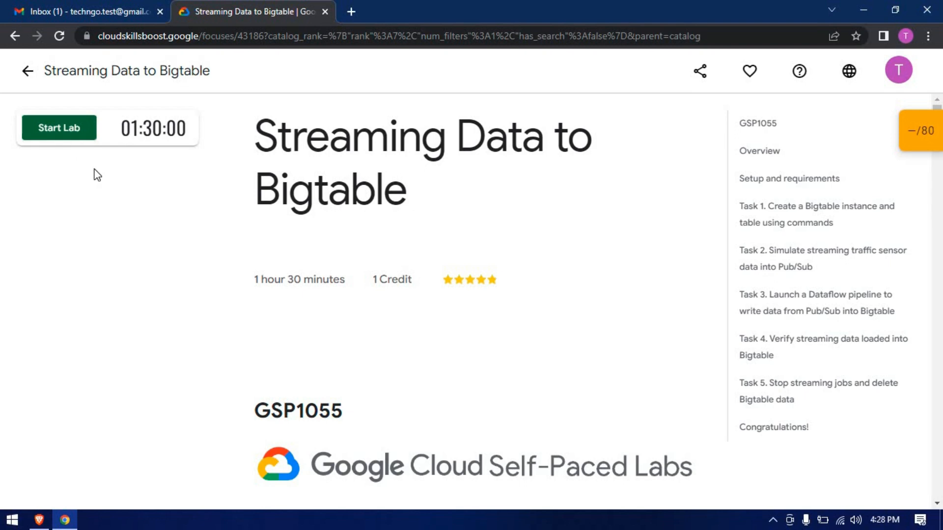
Step: Start the lab, launch its Google Console, and copy the lab password
left_click(58, 128)
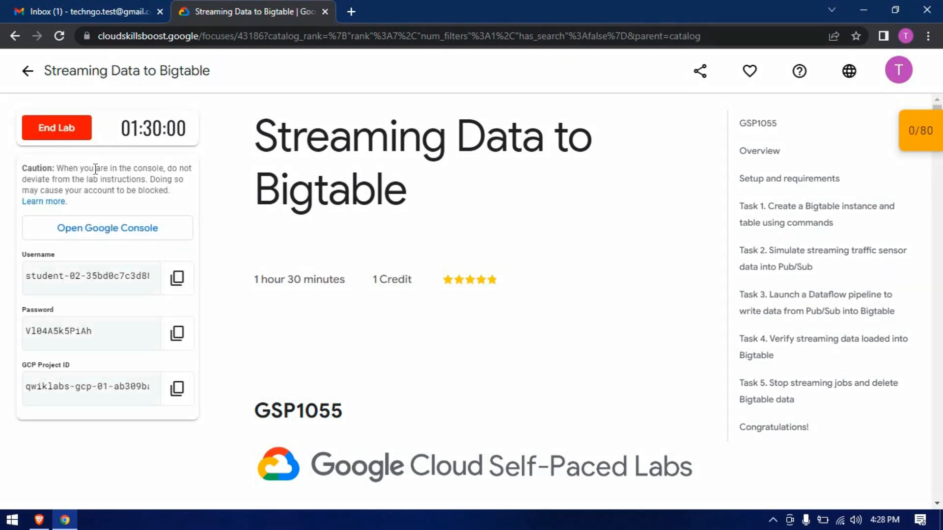
mouse_move(107, 227)
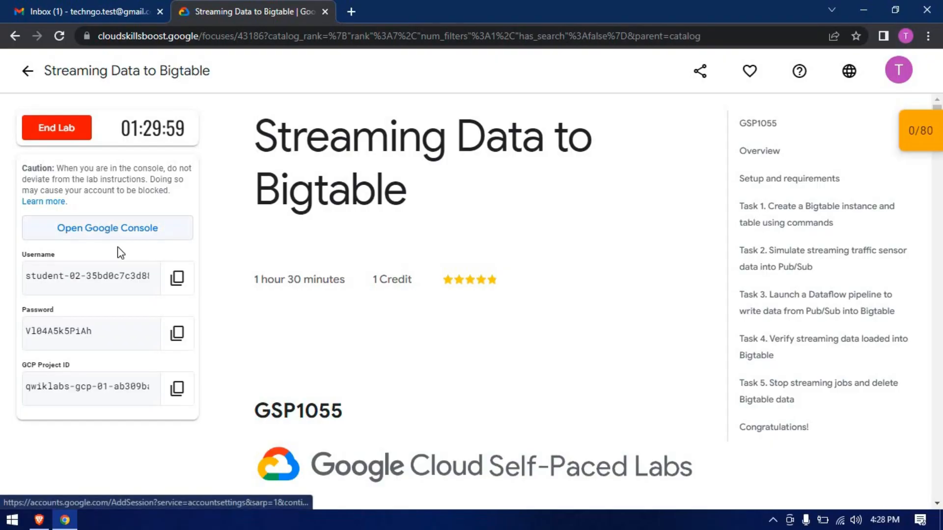
left_click(107, 228)
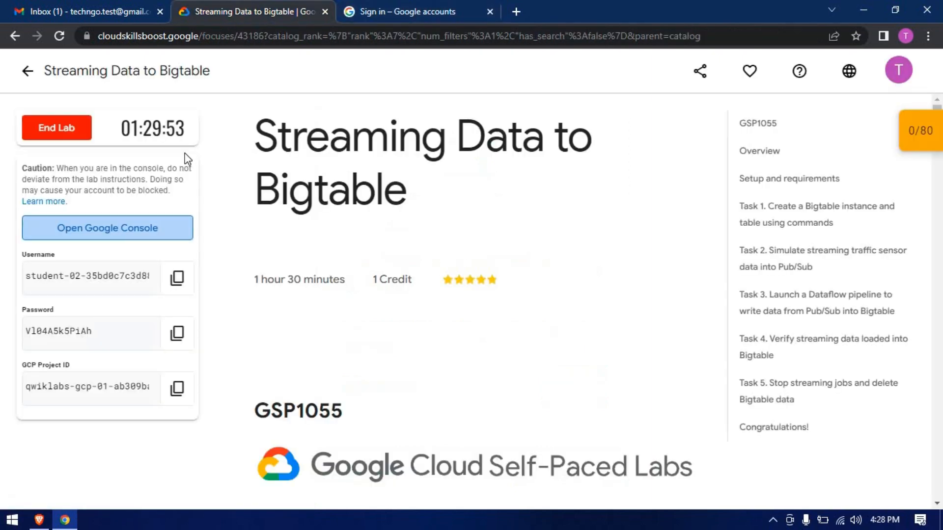
left_click(177, 332)
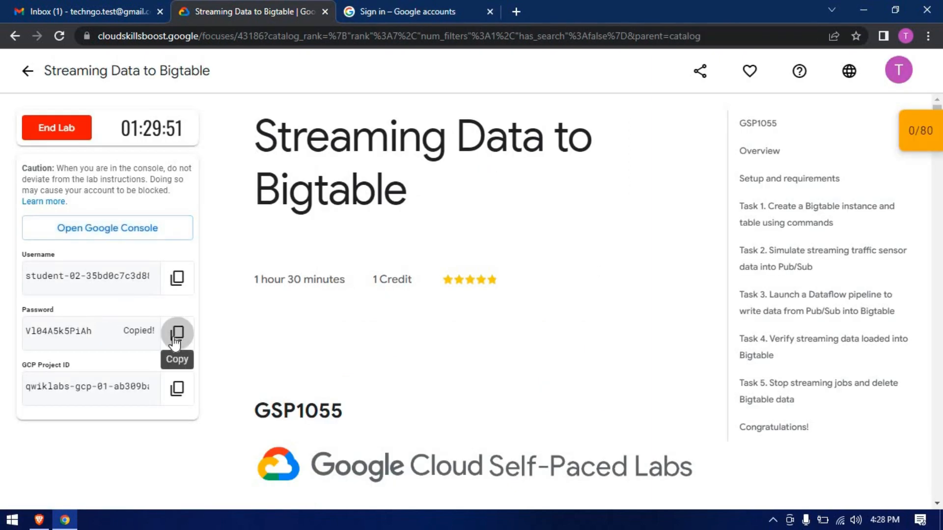
Step: Sign in to Google with the lab's student username and password
left_click(414, 12)
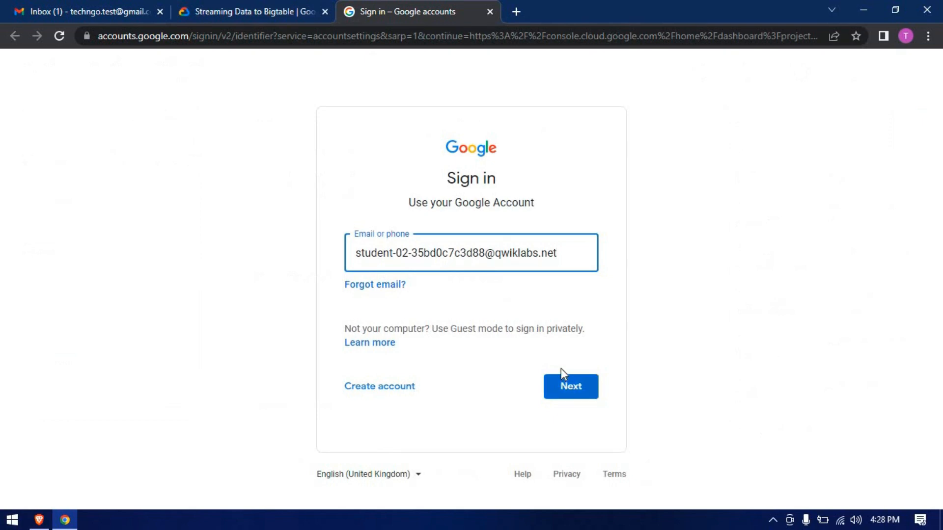
left_click(570, 386)
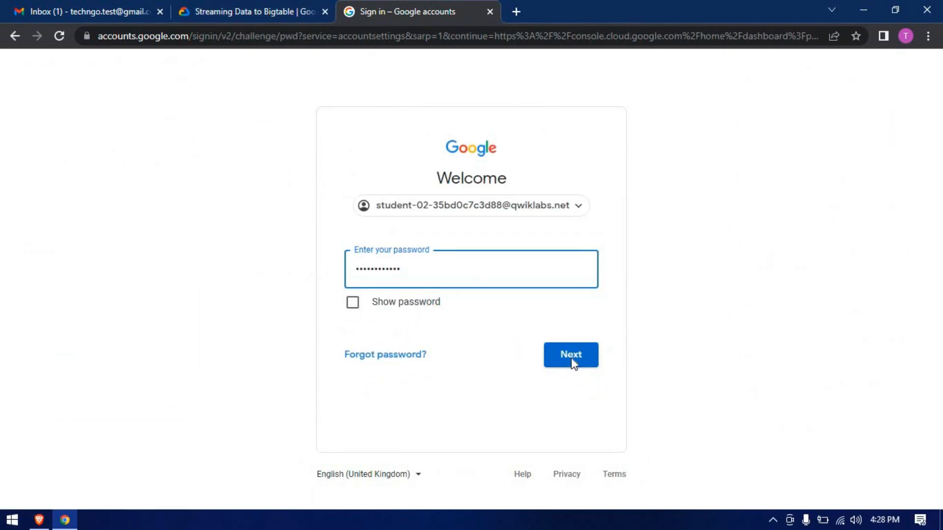
left_click(570, 355)
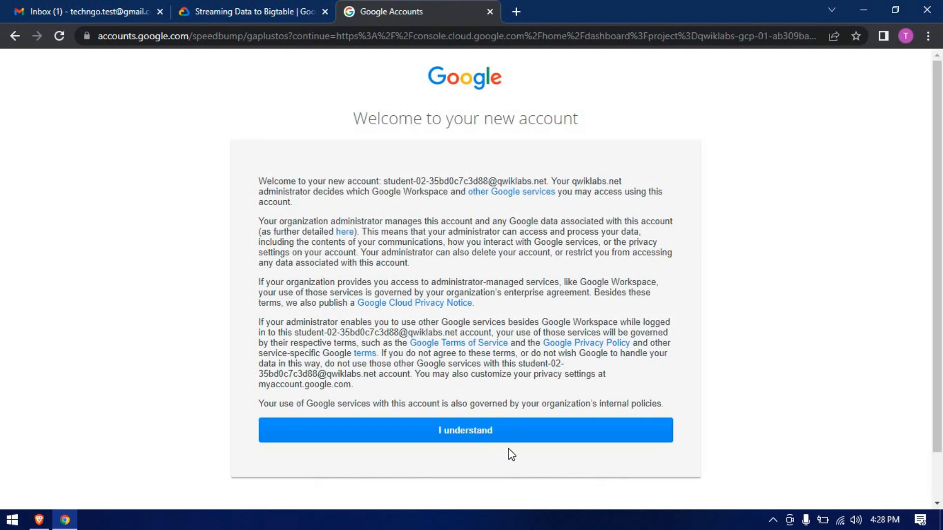
Step: Accept the new account's terms and decline the new Chrome profile
left_click(465, 430)
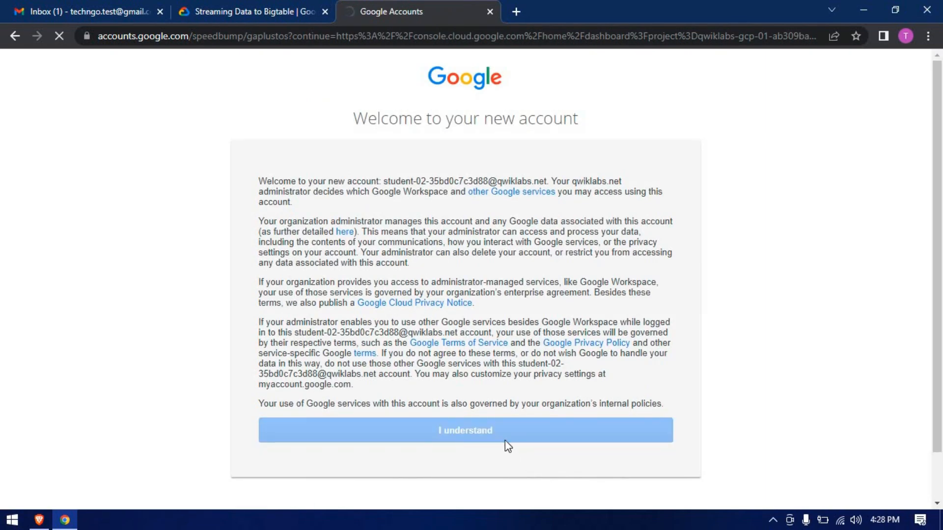
left_click(465, 430)
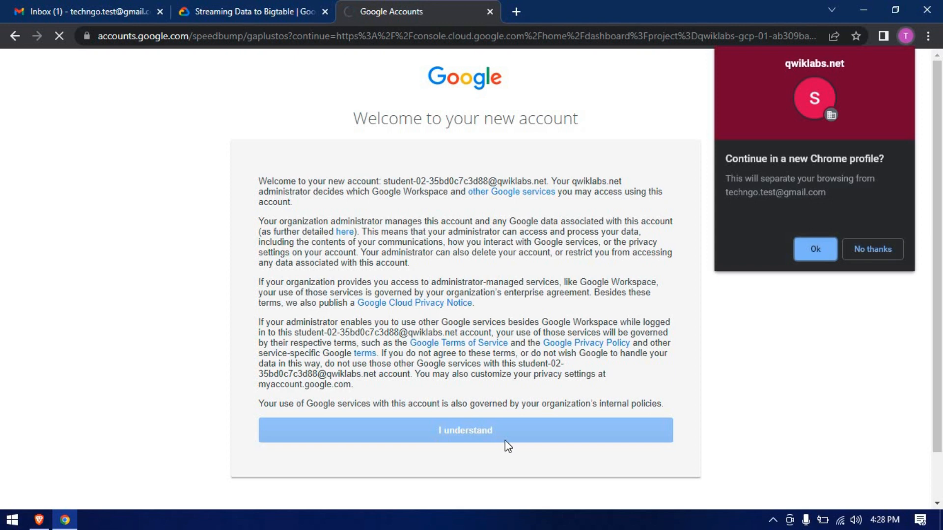
left_click(464, 431)
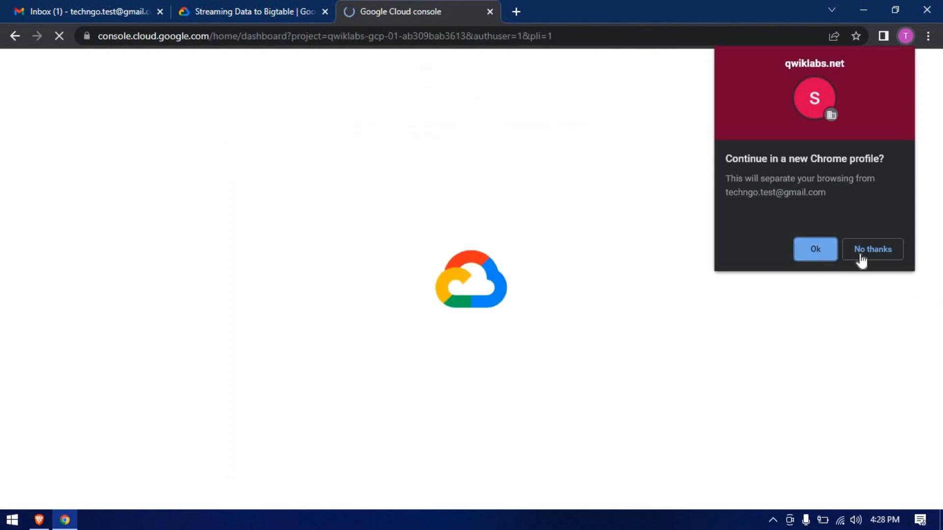
left_click(871, 248)
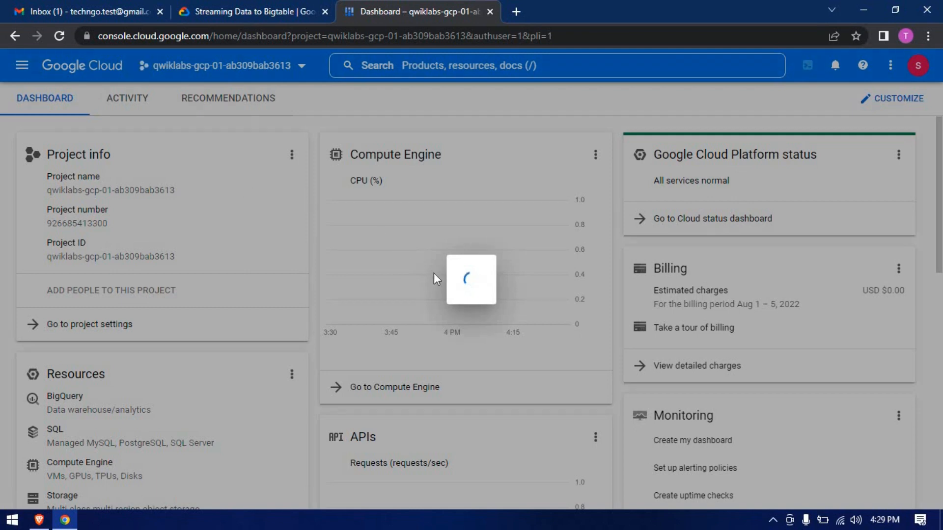
Step: Navigate to Compute Engine > VM instances from the console navigation menu
left_click(21, 65)
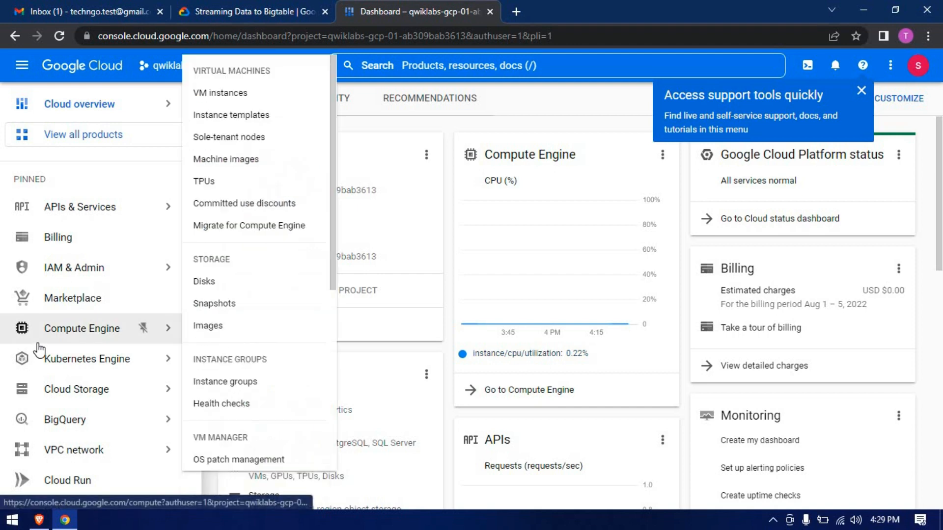
scroll("down", 3)
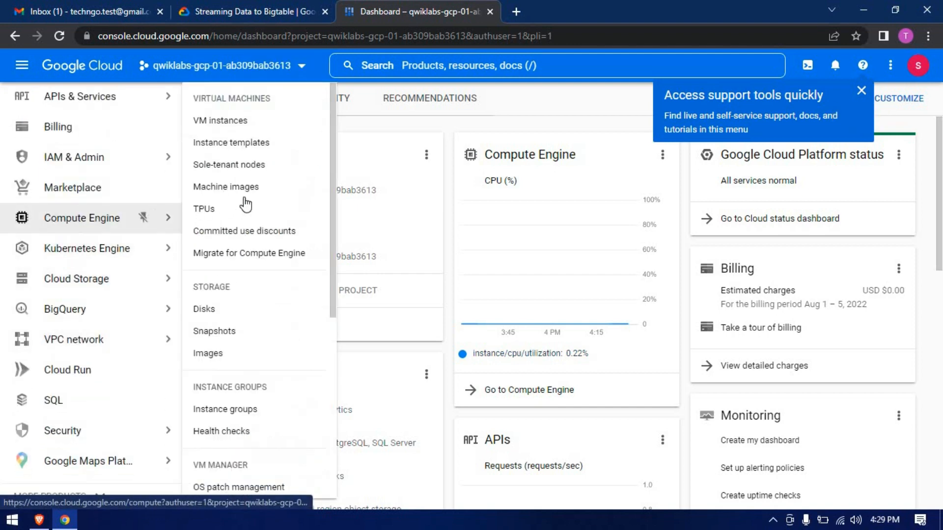
mouse_move(237, 120)
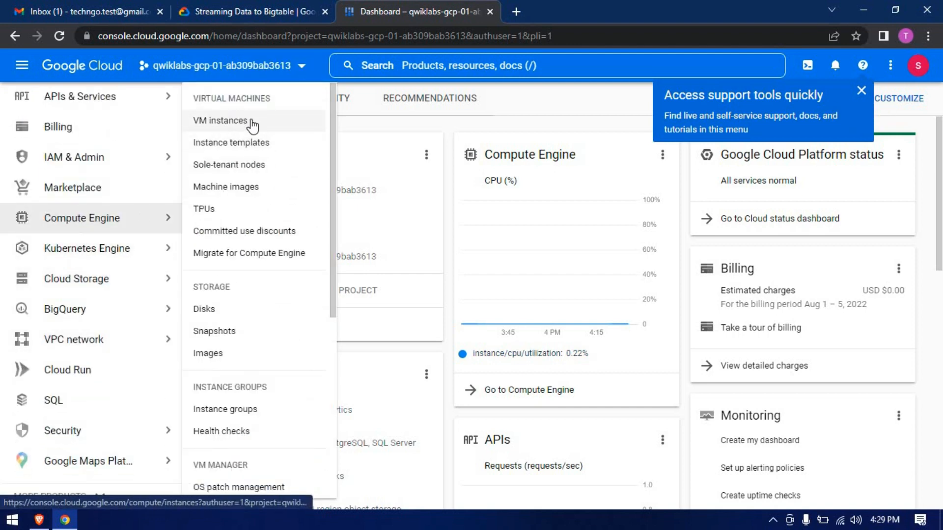
left_click(223, 120)
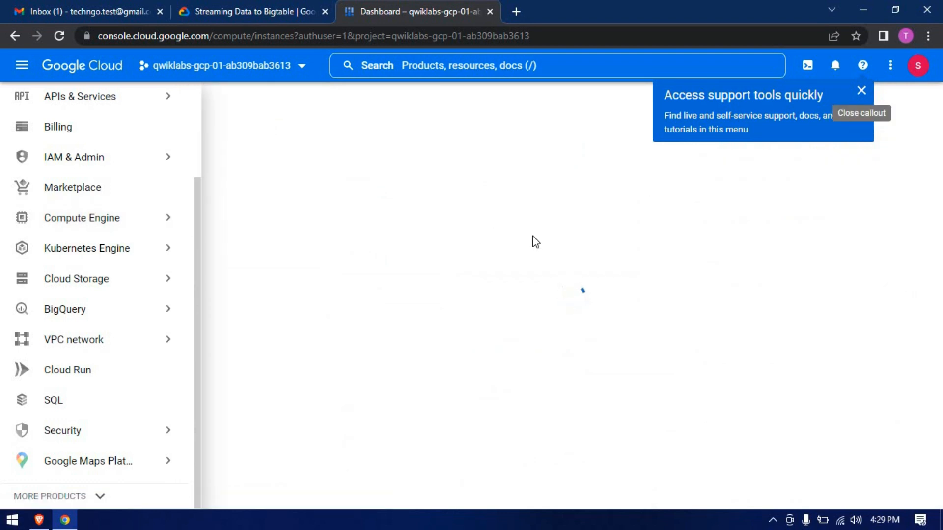
Step: Dismiss the 'Access support tools quickly' callout and the Tutorial side panel
left_click(81, 218)
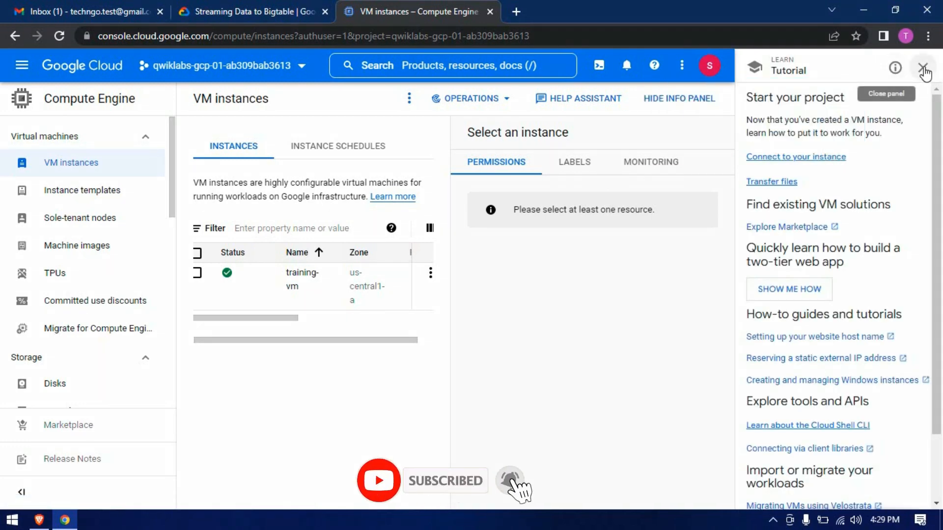
left_click(926, 67)
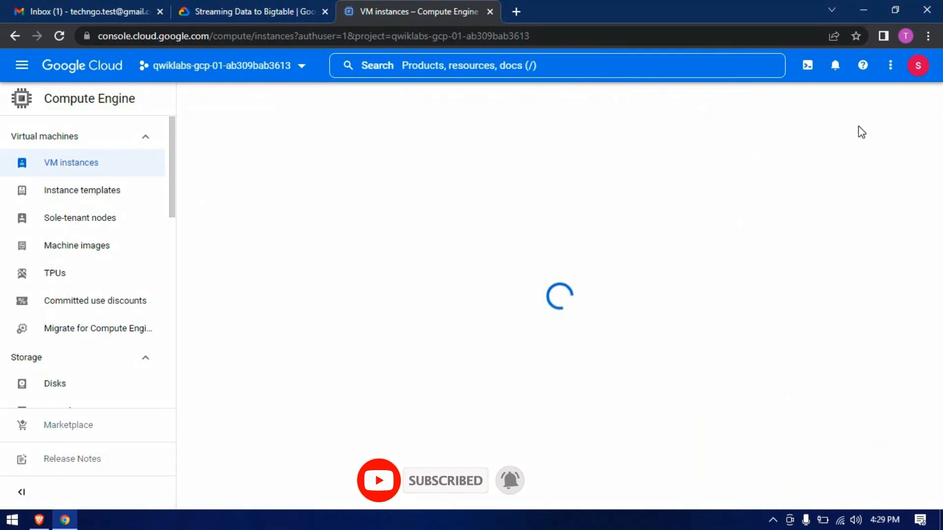